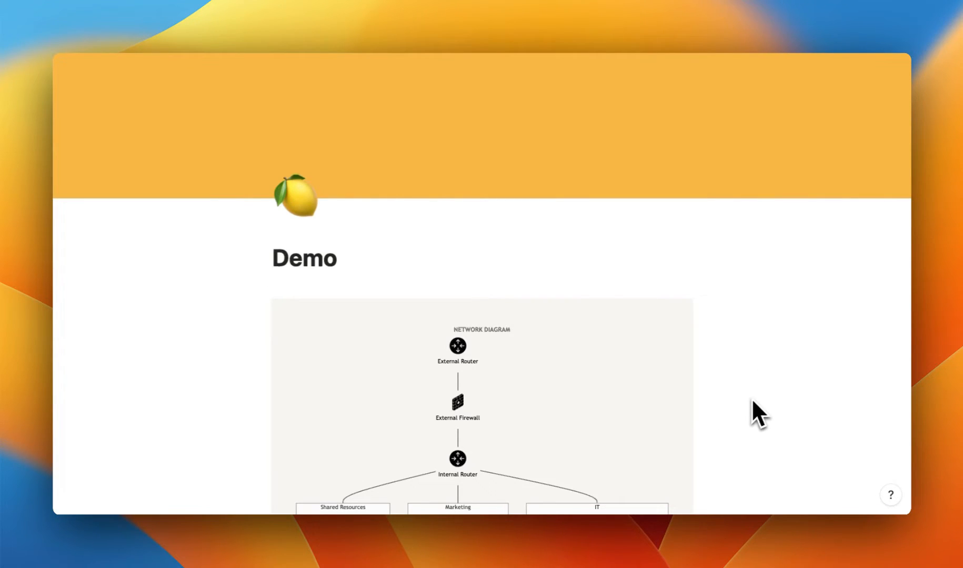
Scroll down the page to reach the Mermaid? section and its site preview
scroll("down", 3)
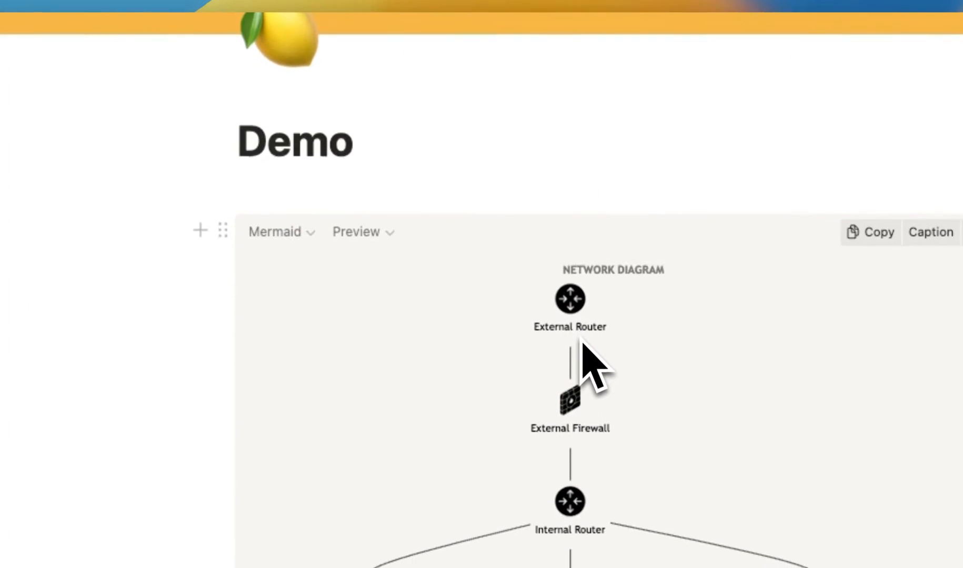
scroll("down", 3)
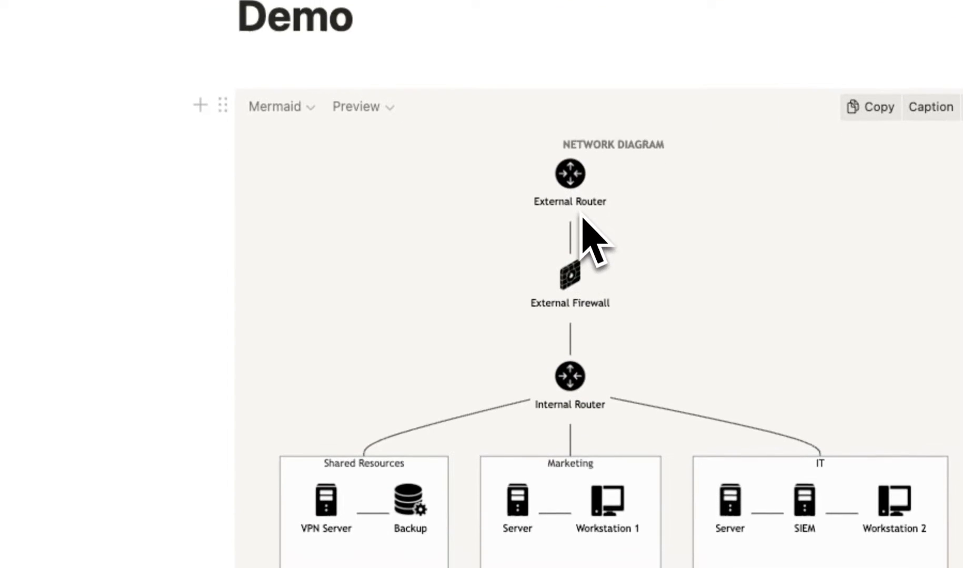
scroll("down", 3)
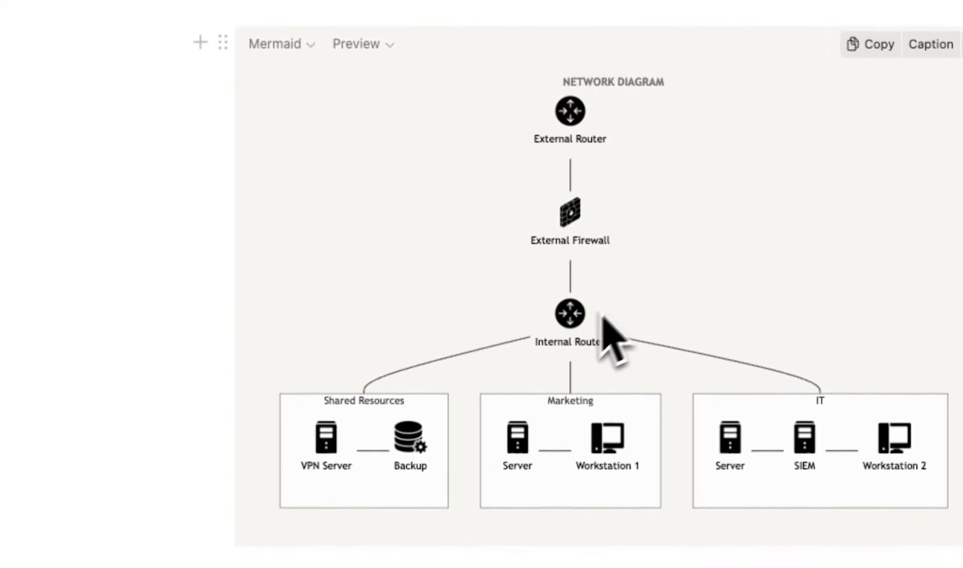
scroll("down", 3)
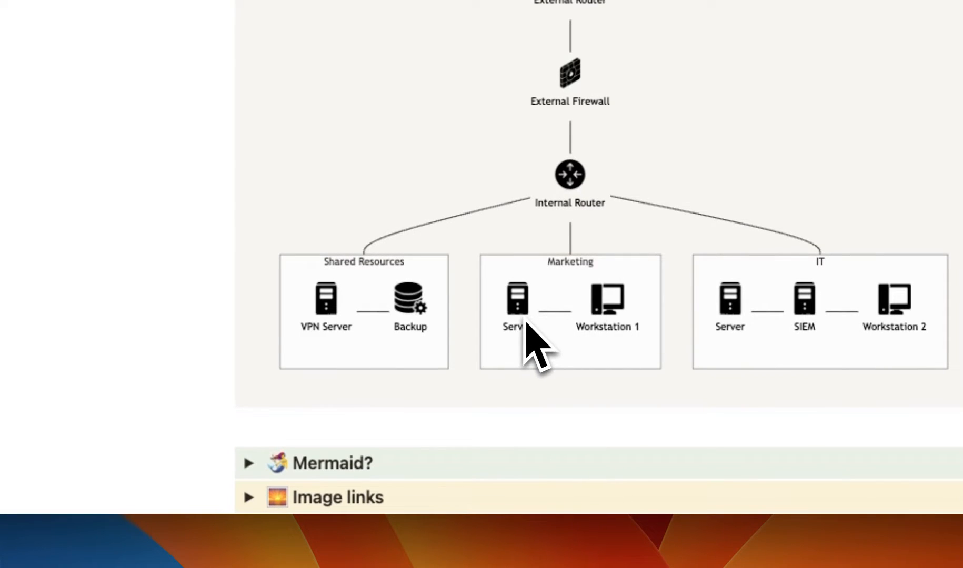
mouse_move(545, 331)
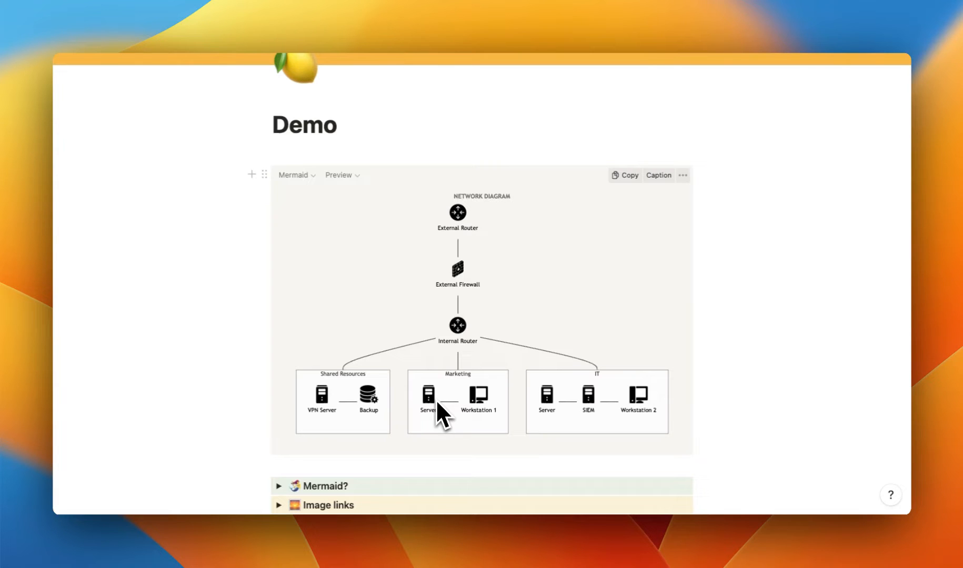
mouse_move(482, 415)
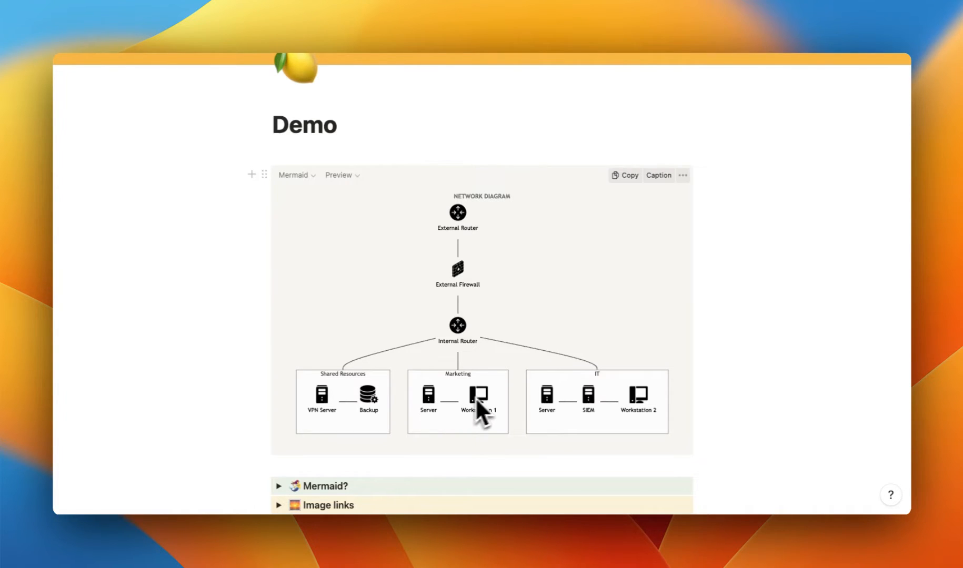
mouse_move(511, 363)
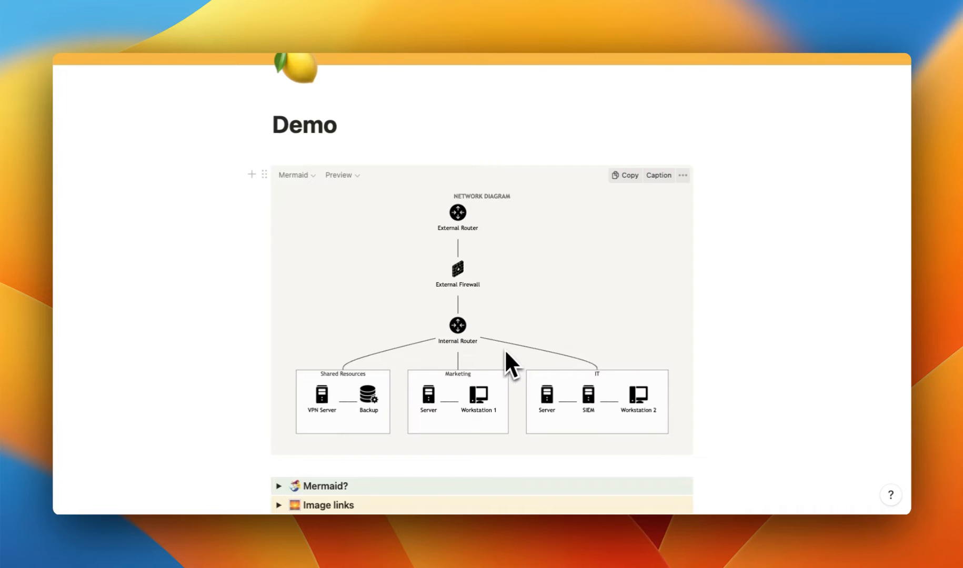
mouse_move(334, 273)
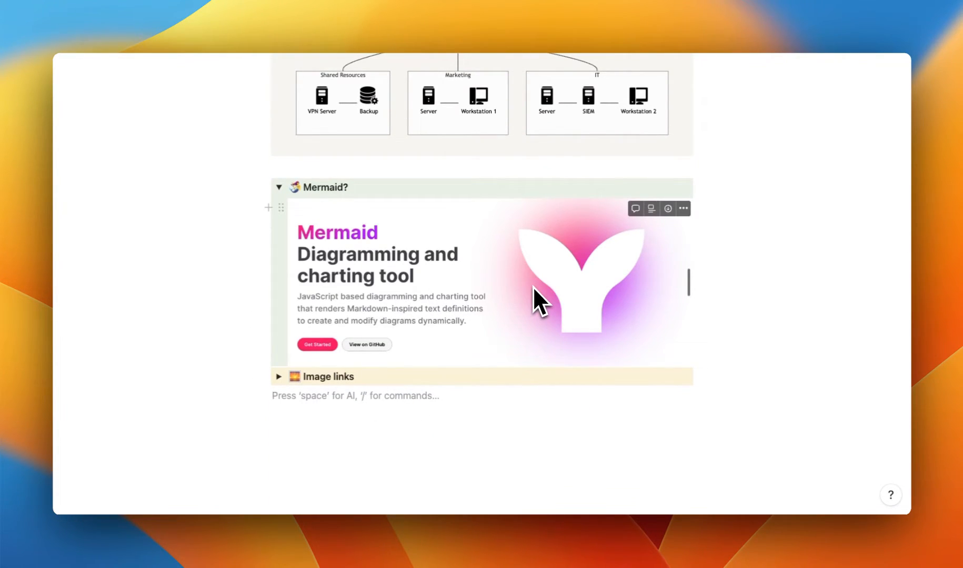
mouse_move(358, 318)
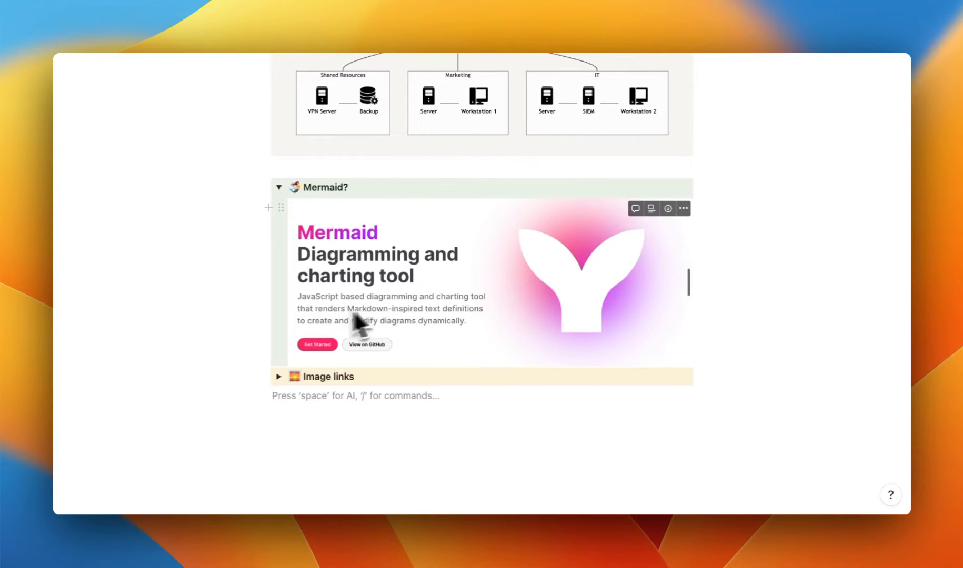
mouse_move(482, 350)
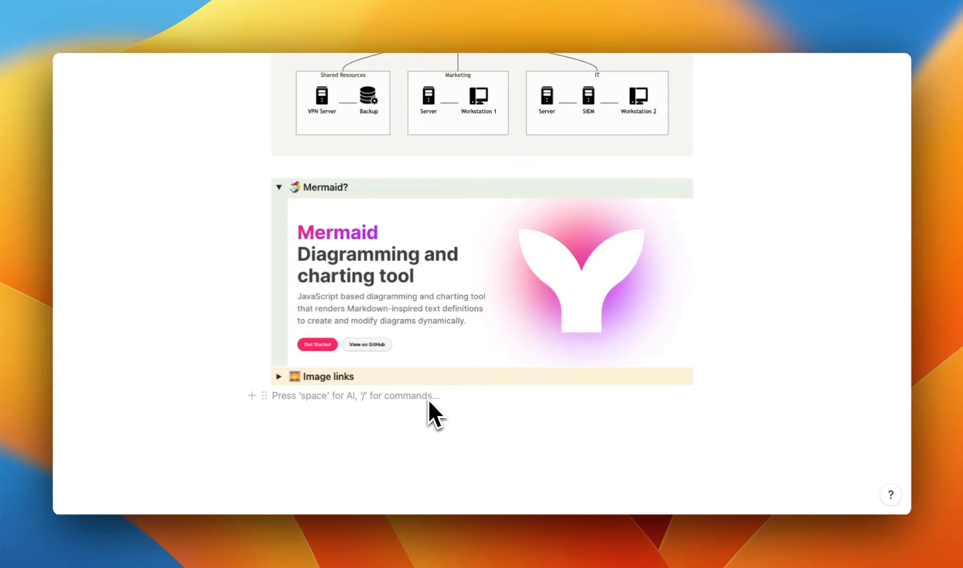
Insert a code block via /code below Image links, set to Mermaid in Split view
type("/co")
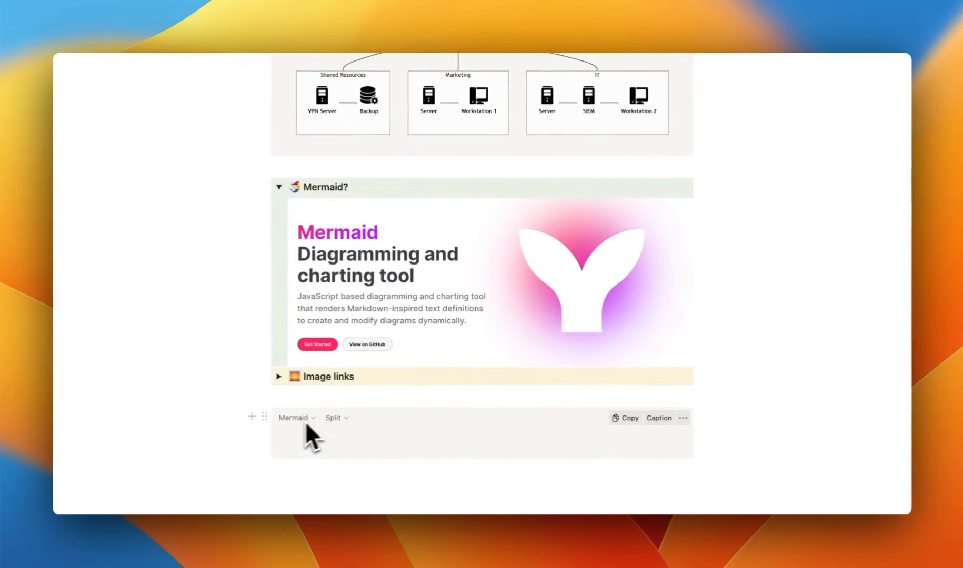
scroll("down", 3)
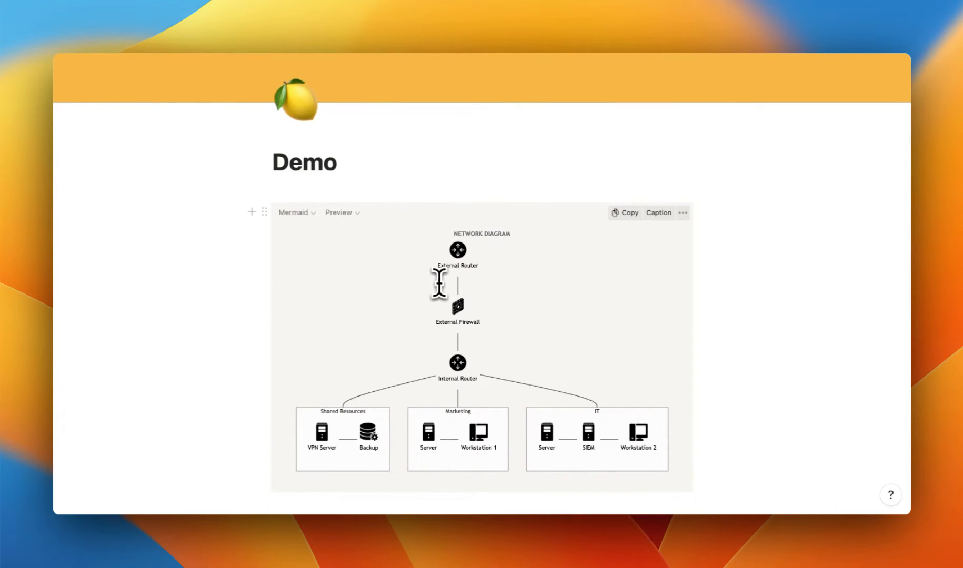
scroll("down", 3)
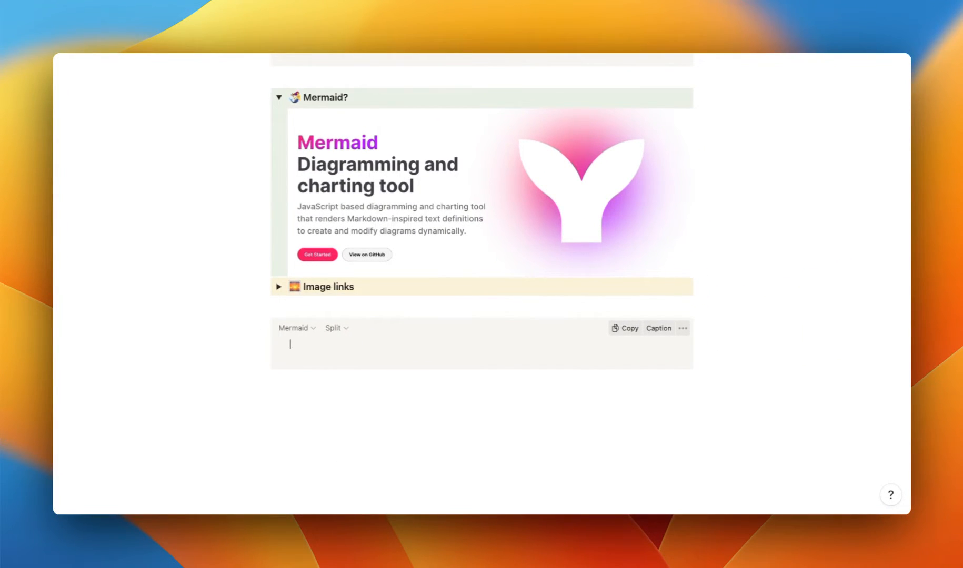
mouse_move(331, 359)
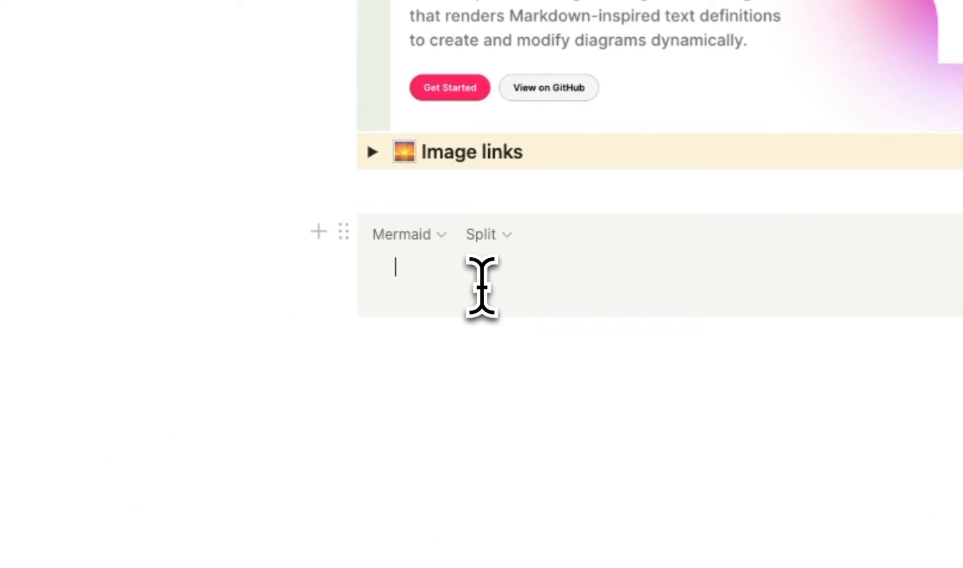
Type 'graph TD' as the first line of the Mermaid block
type("graph")
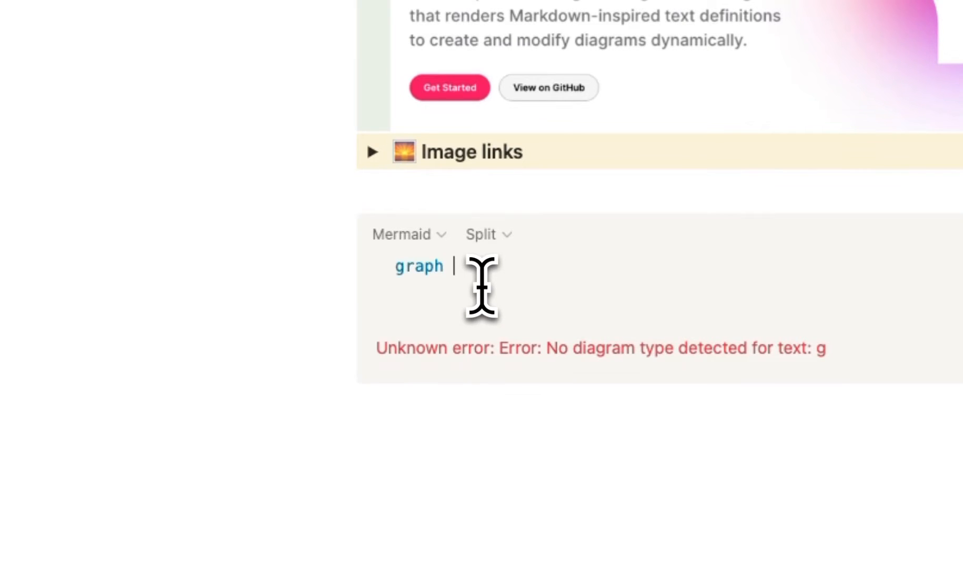
type("TD")
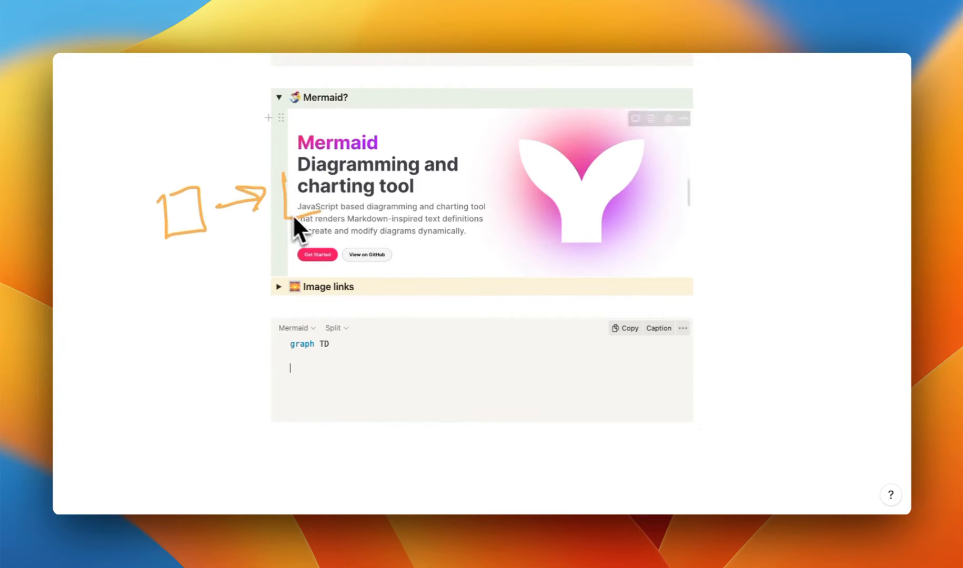
mouse_move(432, 191)
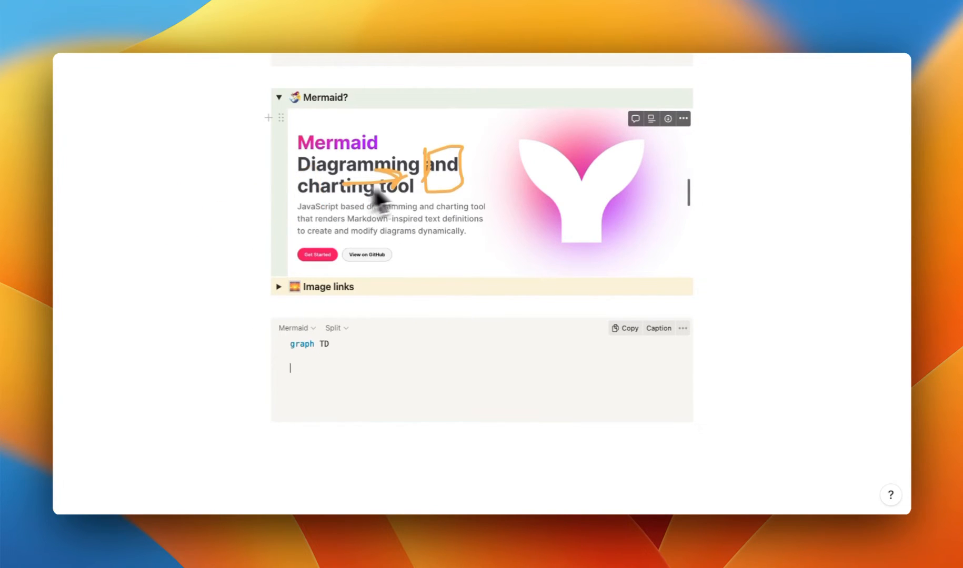
mouse_move(470, 184)
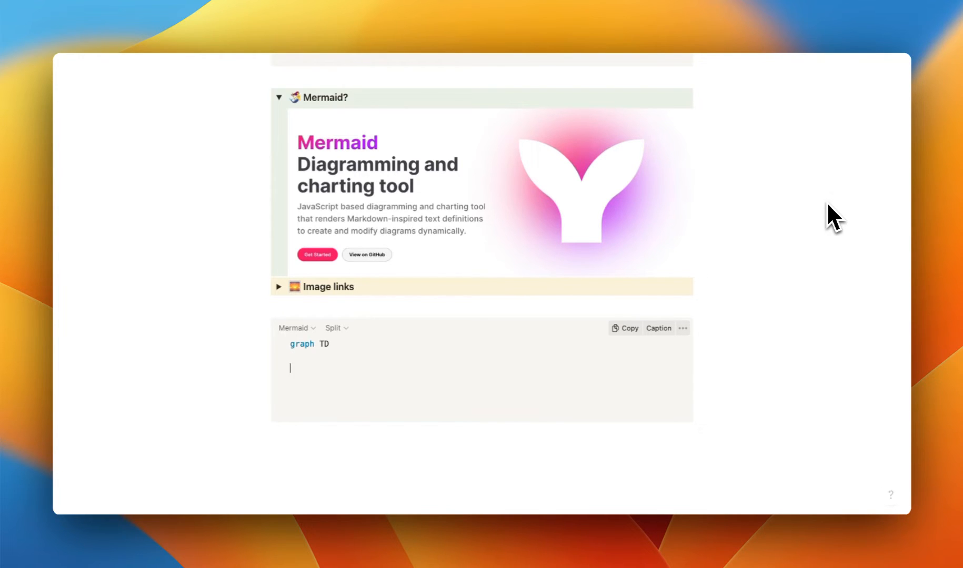
Add a %% NODES comment with ExternalRouter, ExternalFirewall and InternalRouter on separate lines
type("%%")
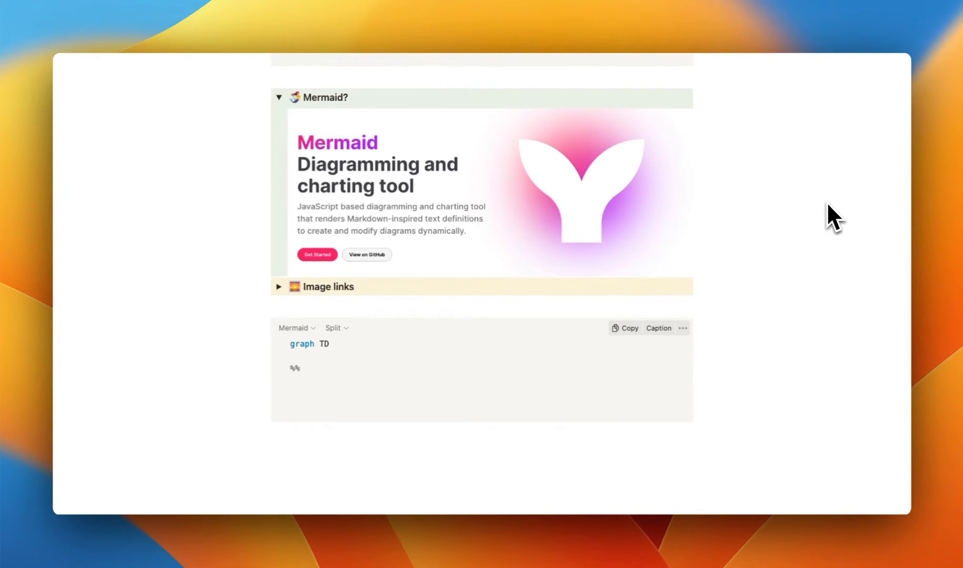
type("NODES")
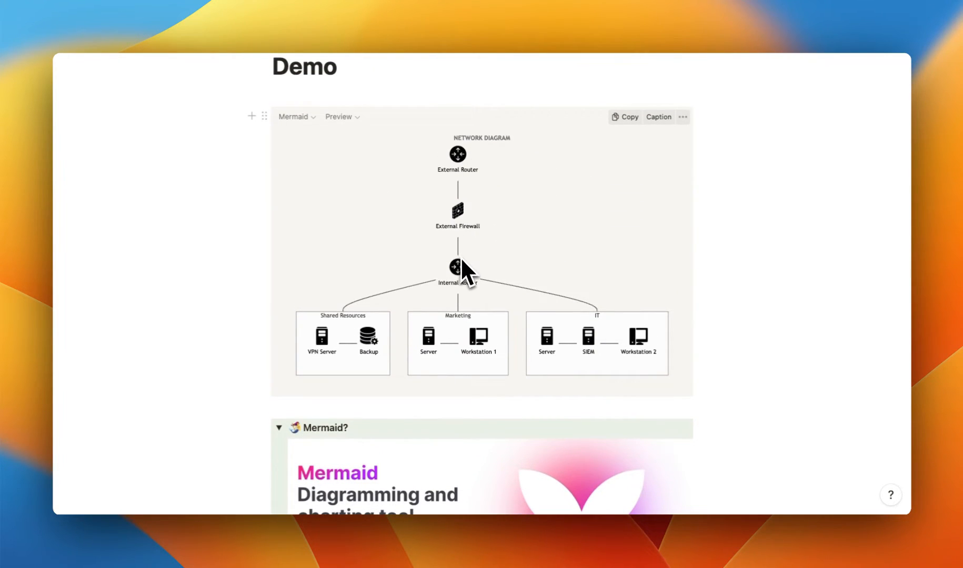
mouse_move(468, 234)
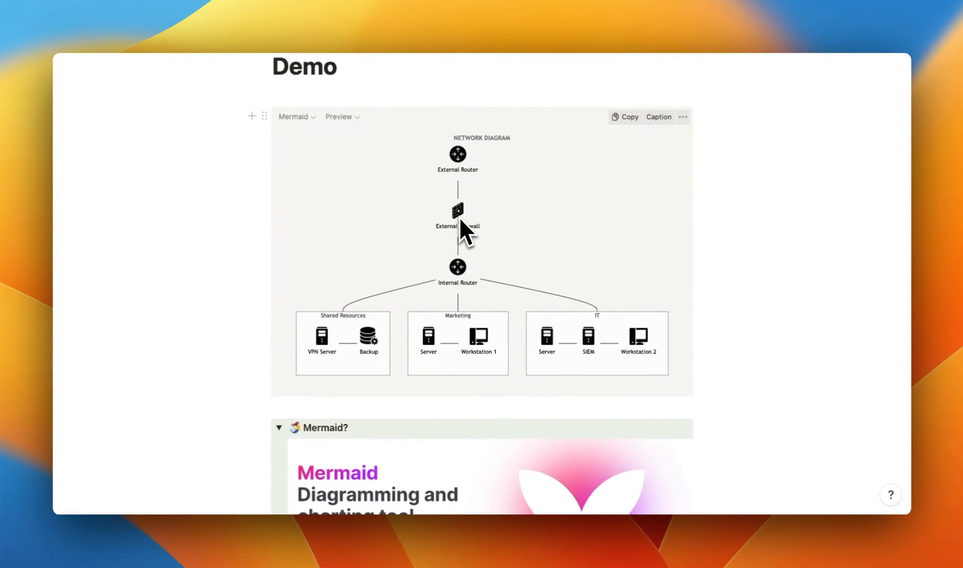
mouse_move(476, 286)
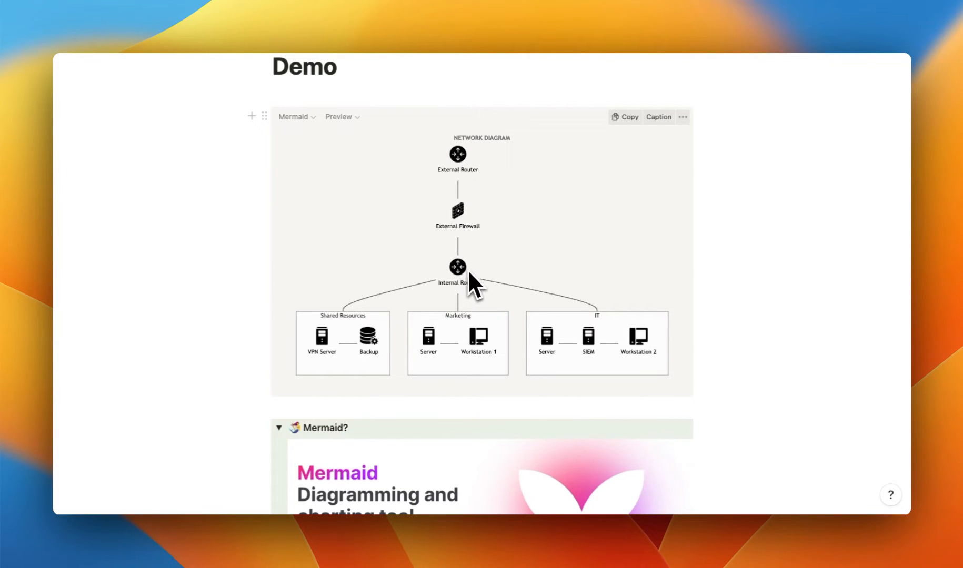
mouse_move(460, 212)
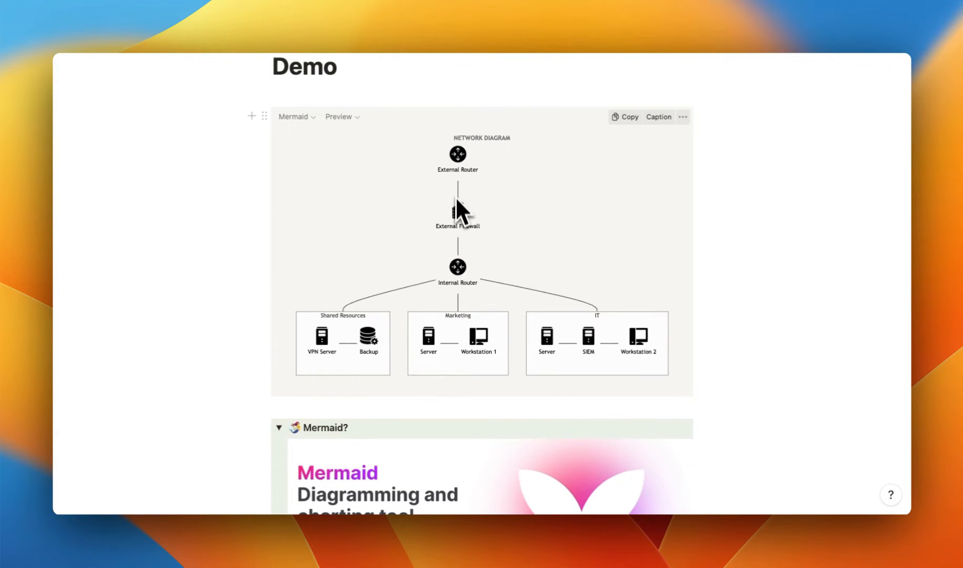
mouse_move(457, 279)
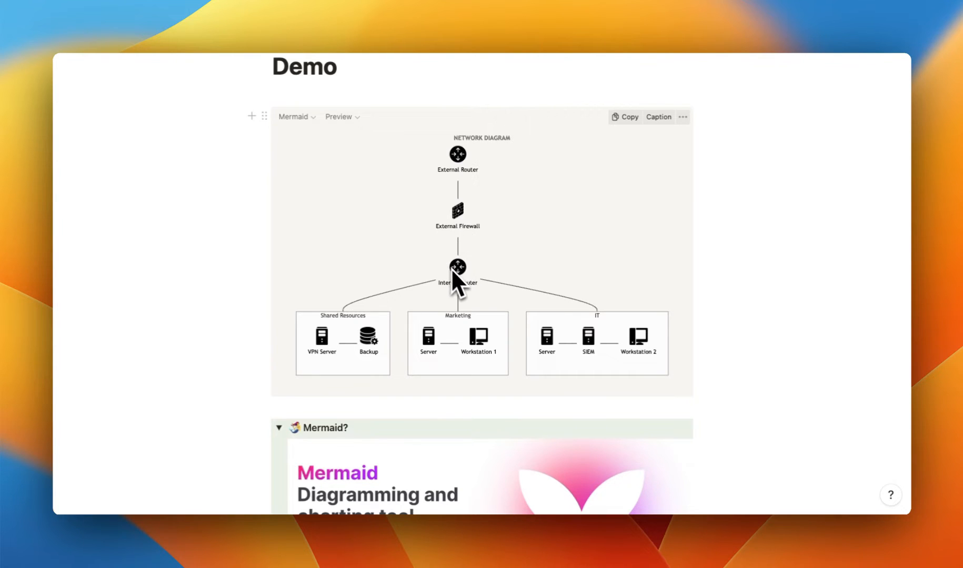
mouse_move(468, 288)
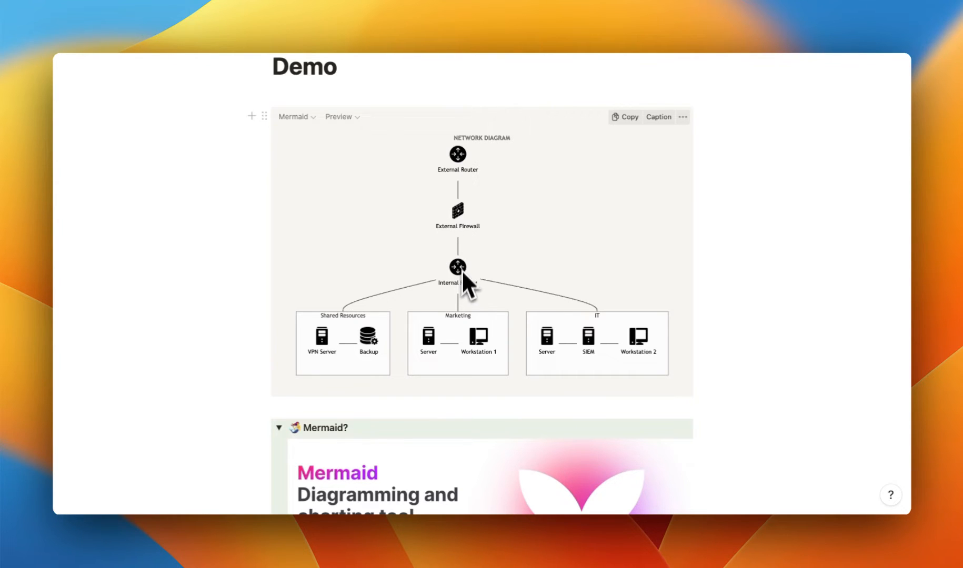
mouse_move(470, 191)
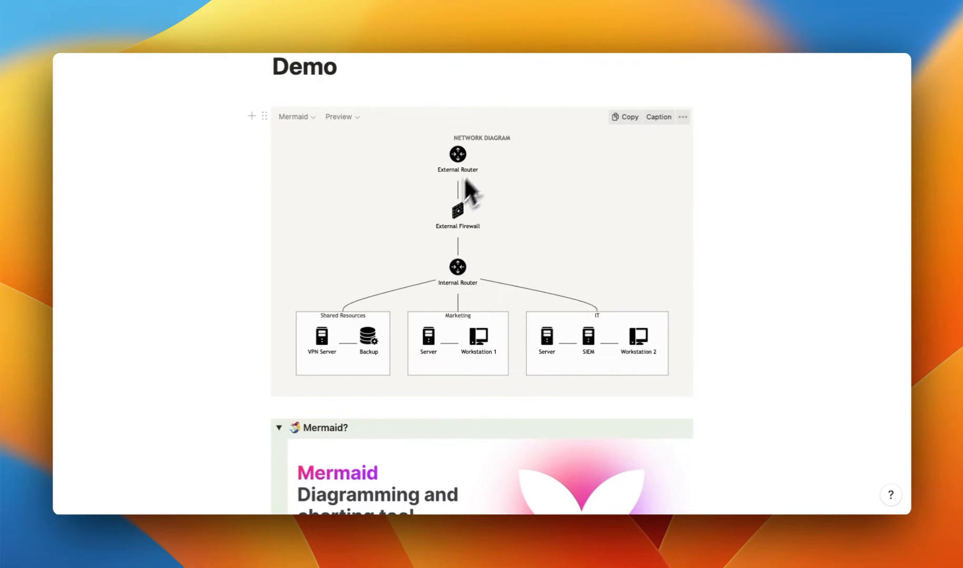
scroll("down", 3)
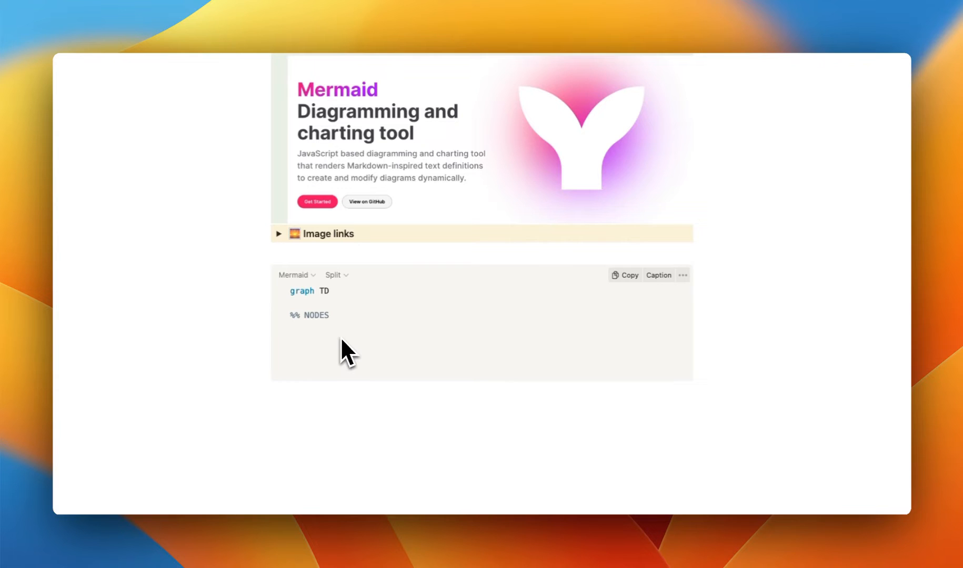
type("External")
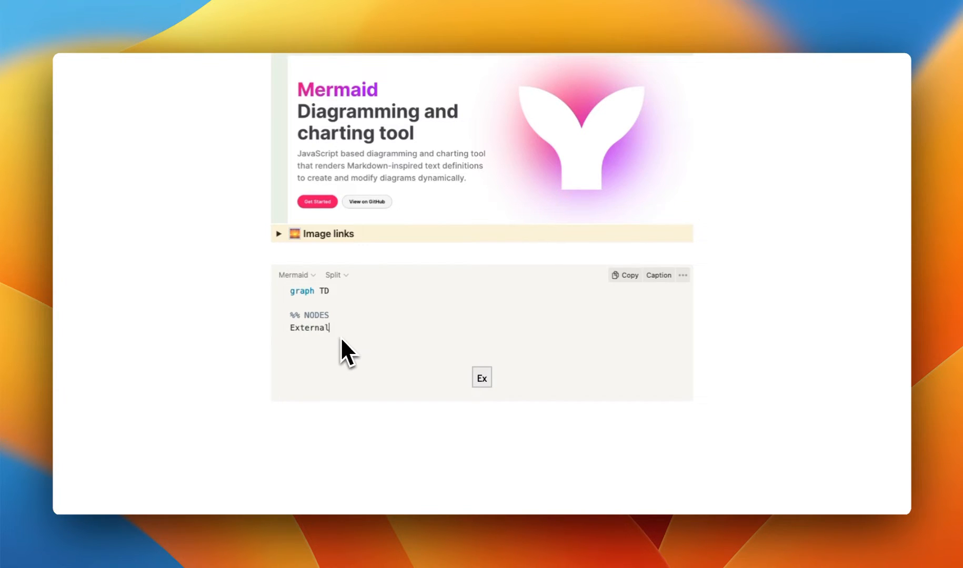
type("Router")
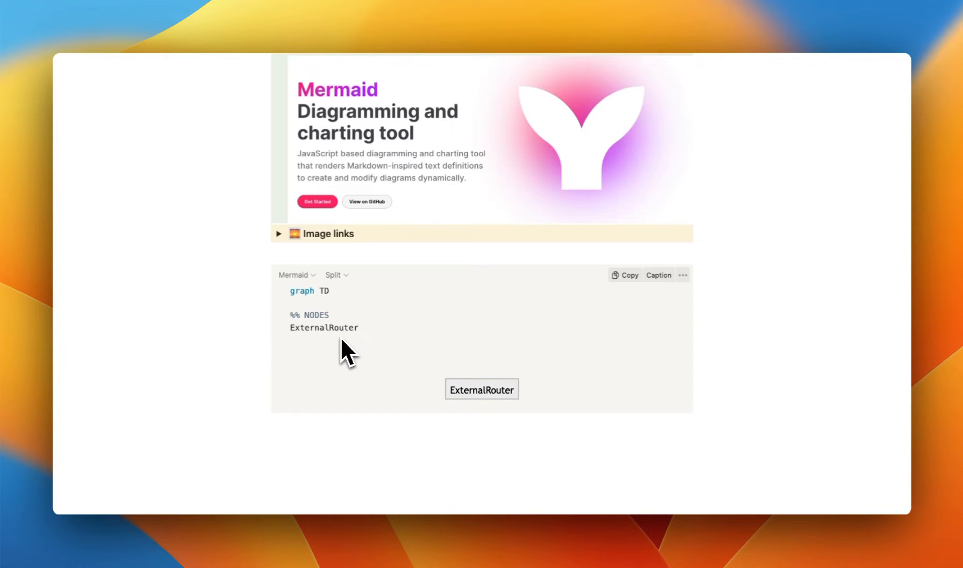
type("External")
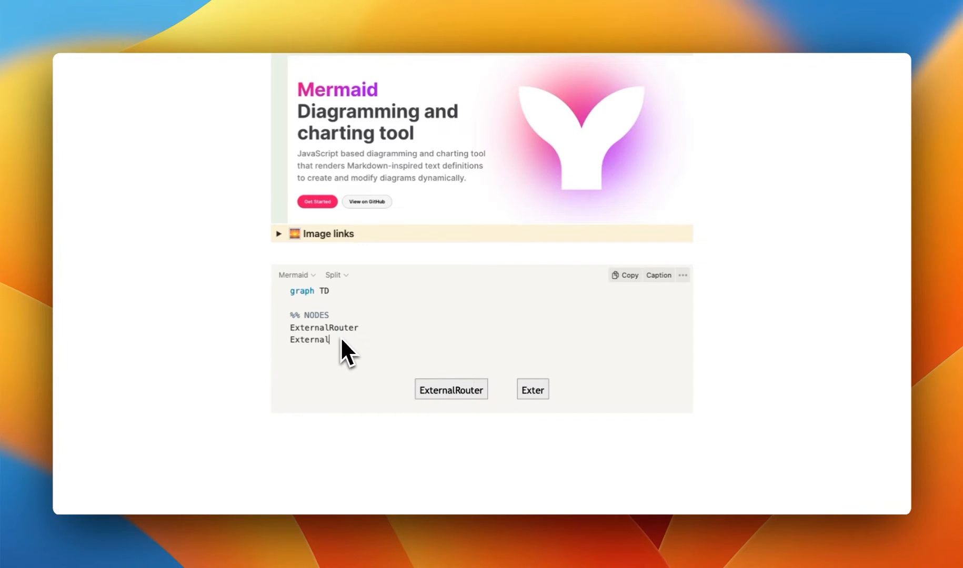
type("Firewall")
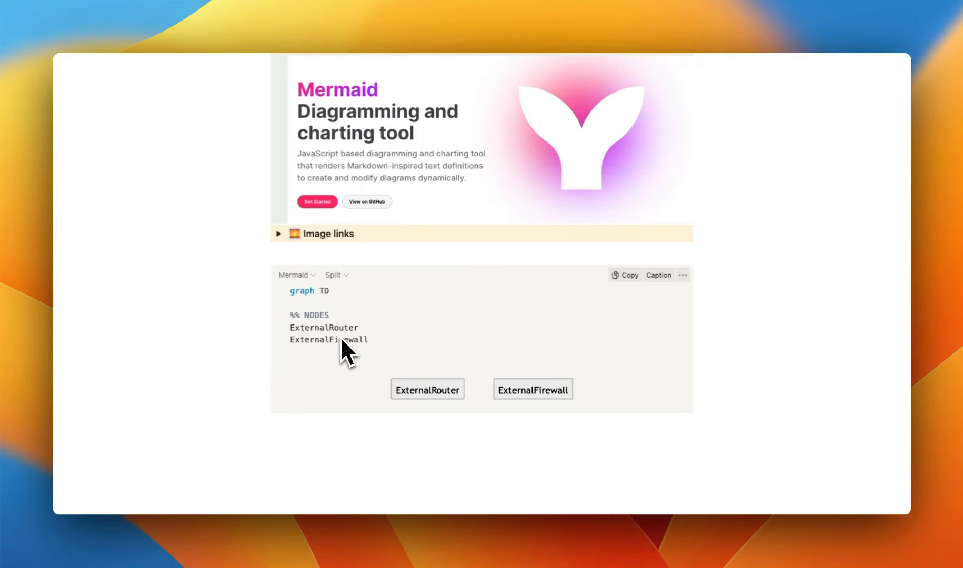
type("I")
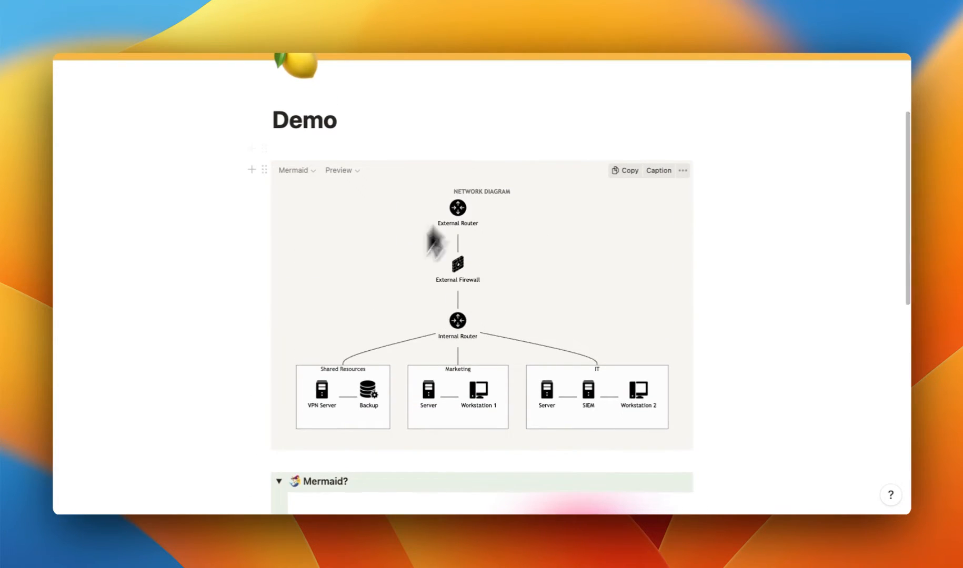
scroll("down", 3)
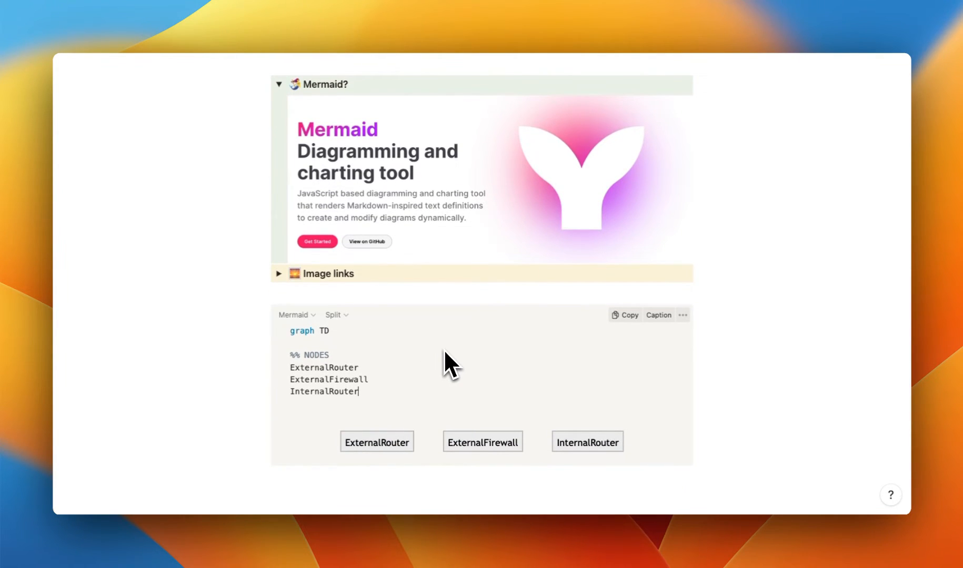
Add a %% LINKS line chaining ExternalRouter --> ExternalFirewall --> InternalRouter
key("enter")
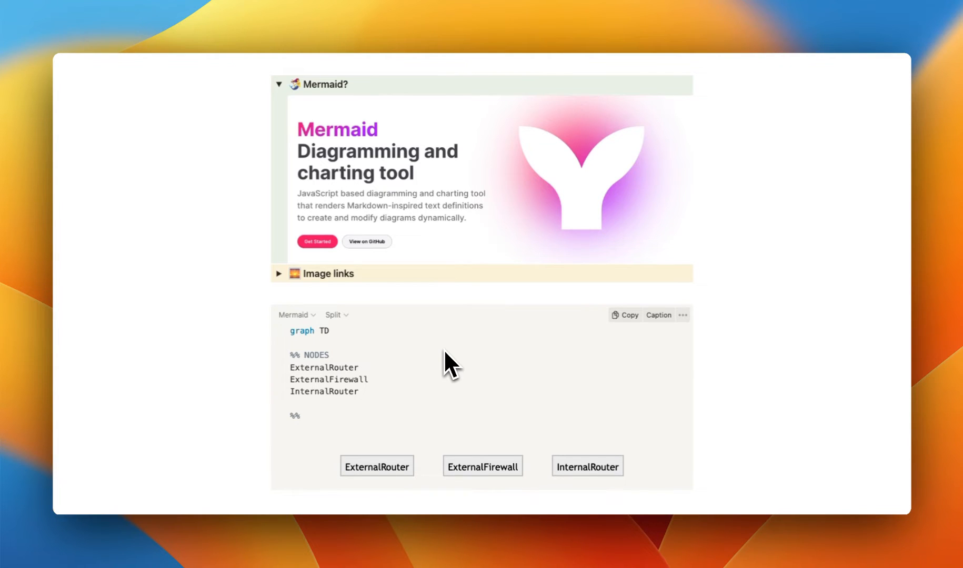
type("LINKS")
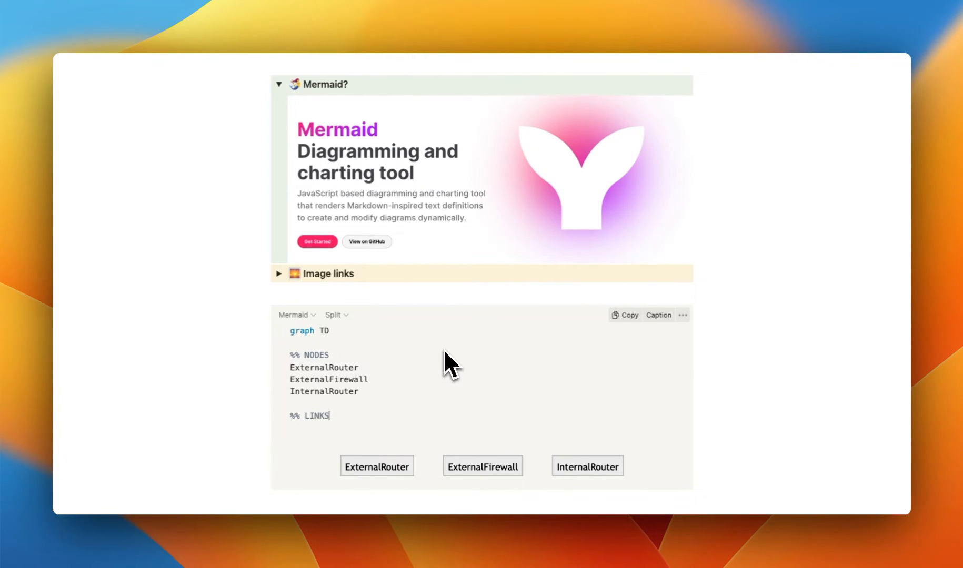
type("ExternalRouter -->")
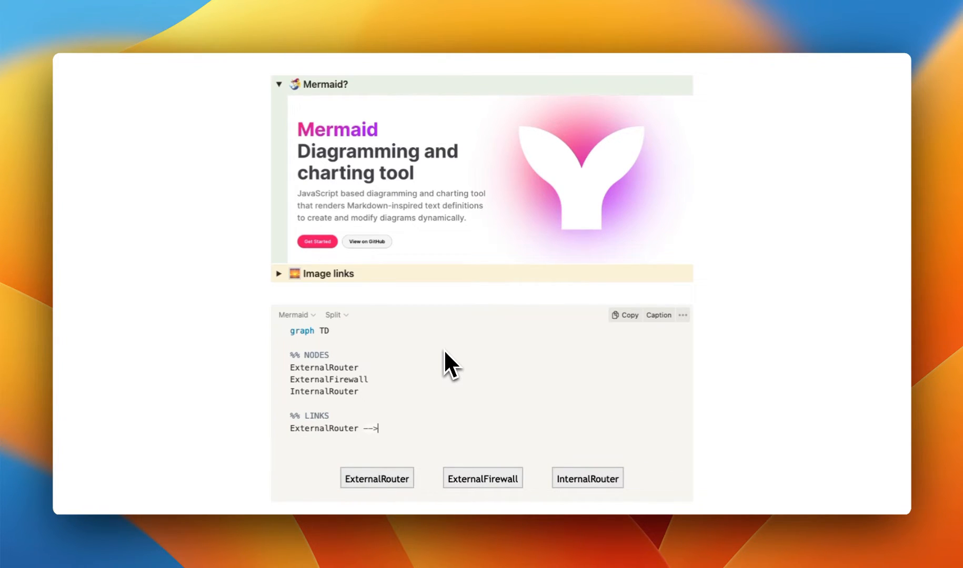
type("ExternalFirewall --> InternalRouter")
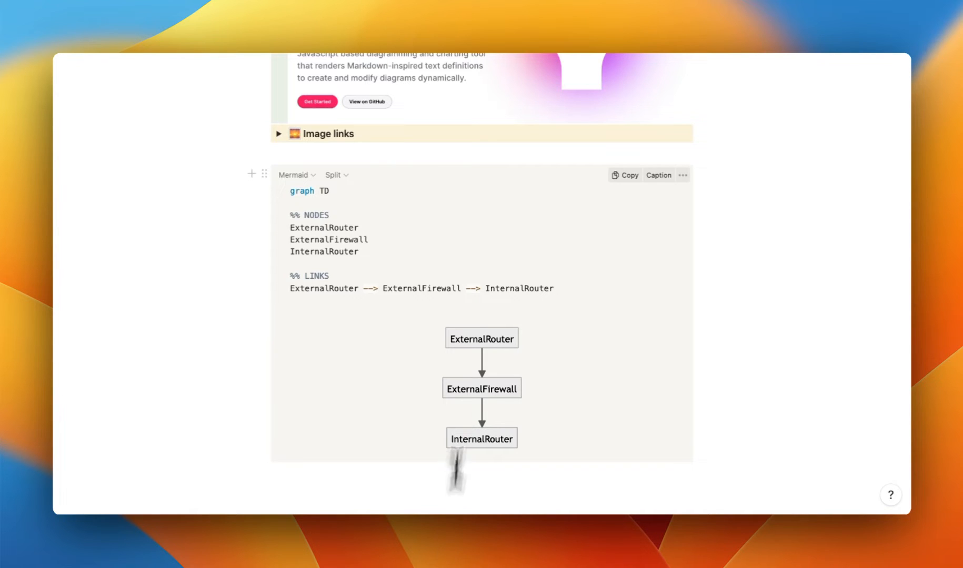
Start a subgraph Shared ["Shared Resources"] below the links
scroll("down", 3)
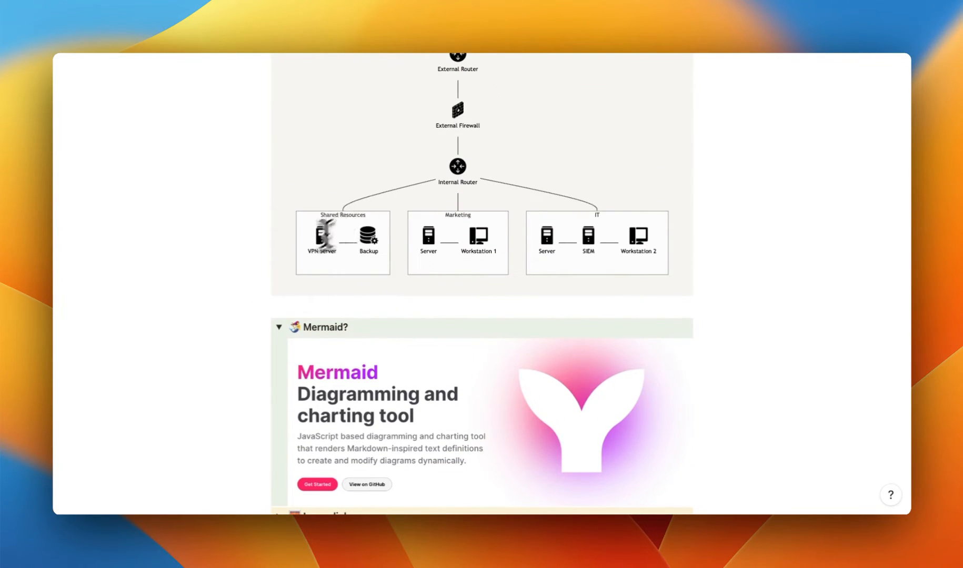
mouse_move(350, 255)
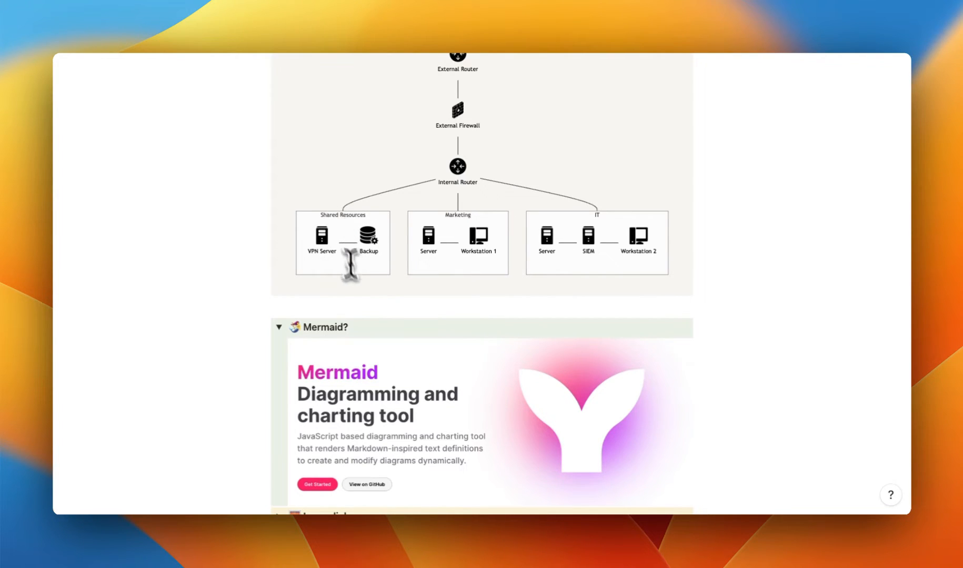
scroll("down", 3)
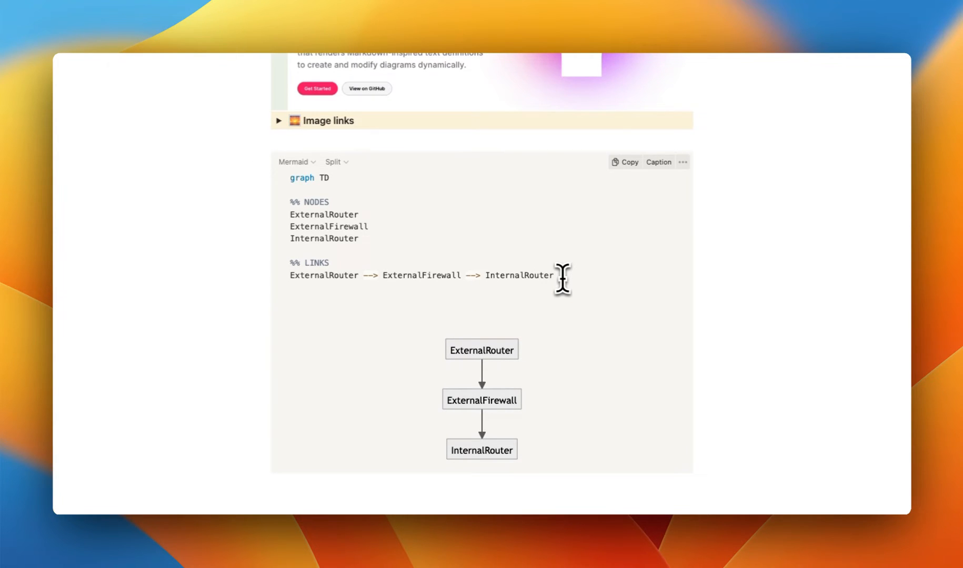
type("sub")
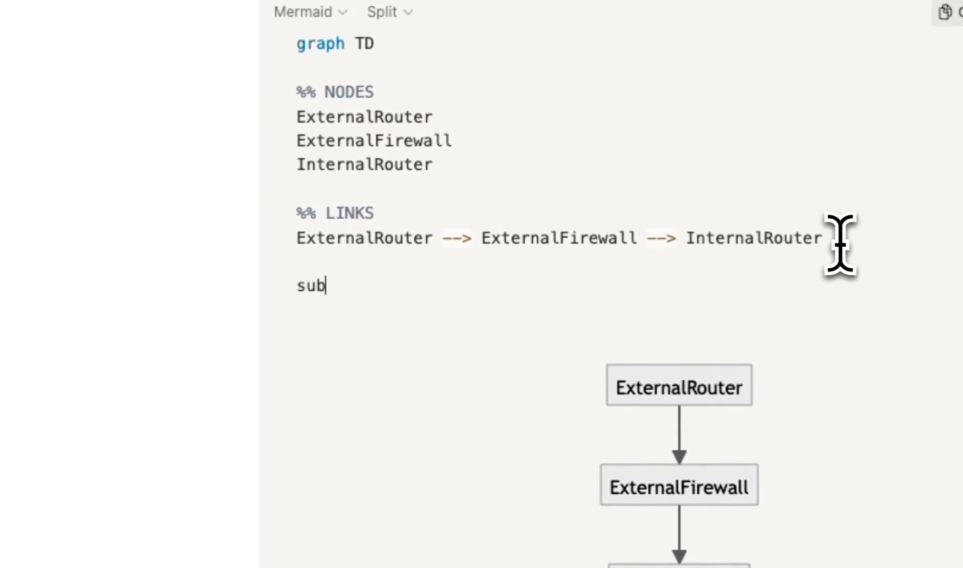
type("graph")
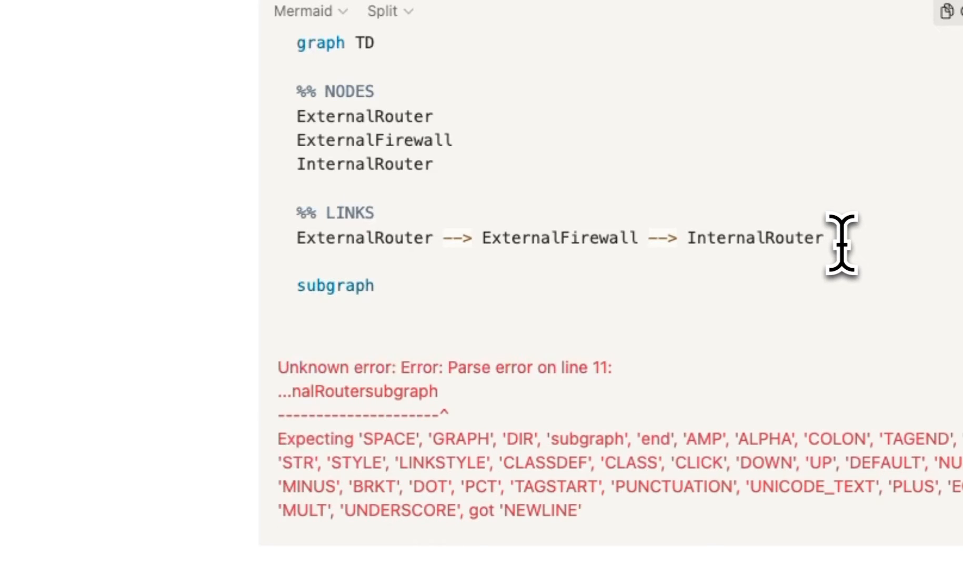
type("Shared")
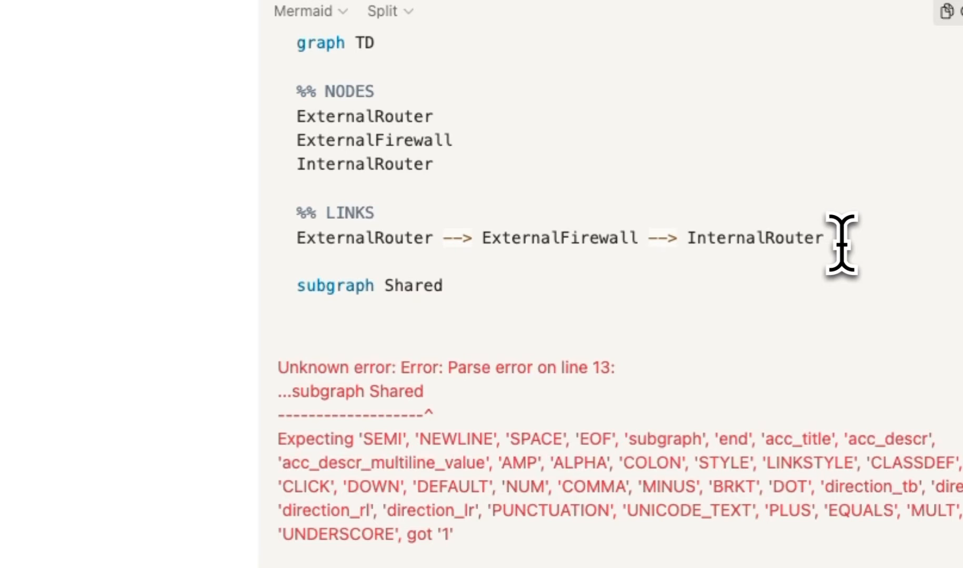
type("[]")
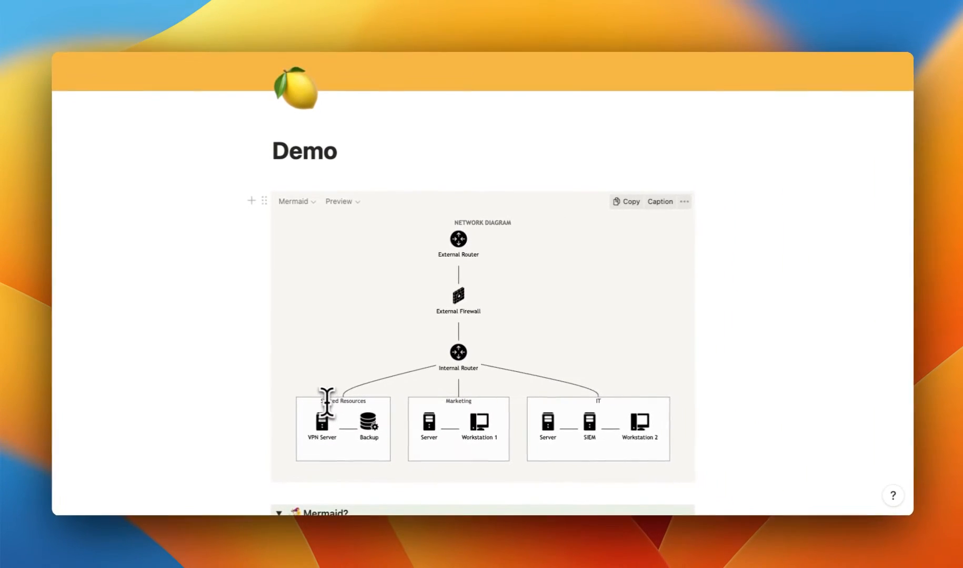
Add Backup and VPN nodes inside the subgraph and close it with end
scroll("down", 3)
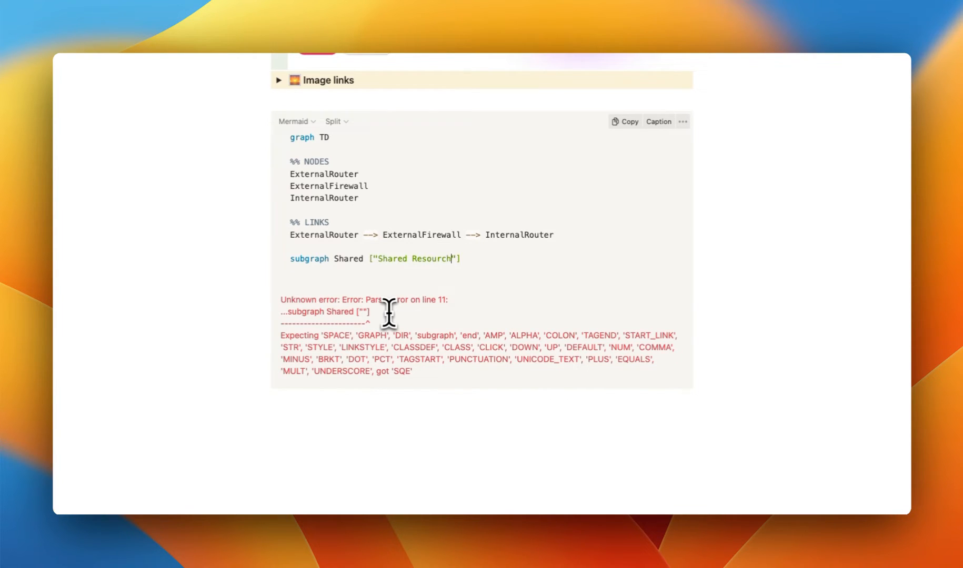
type("es")
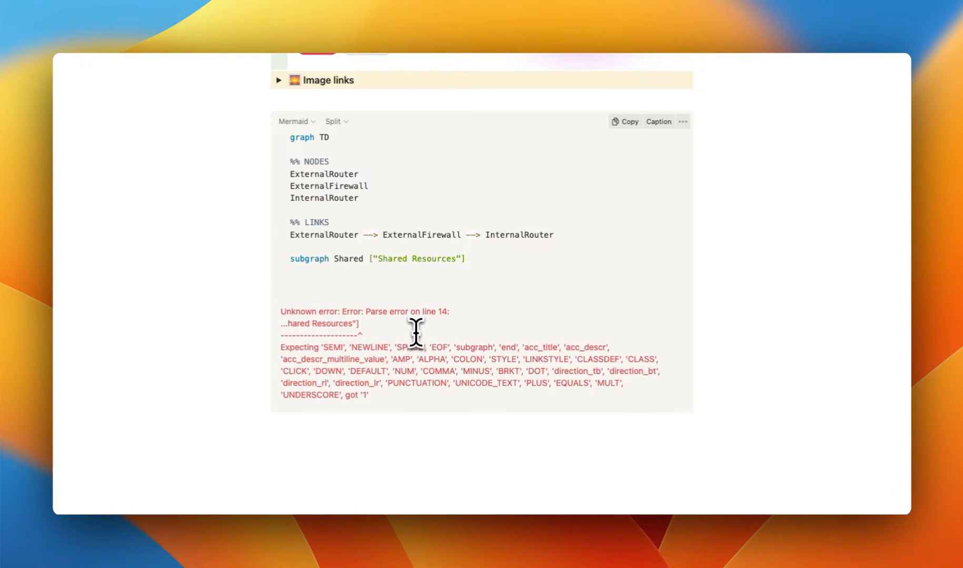
type("en")
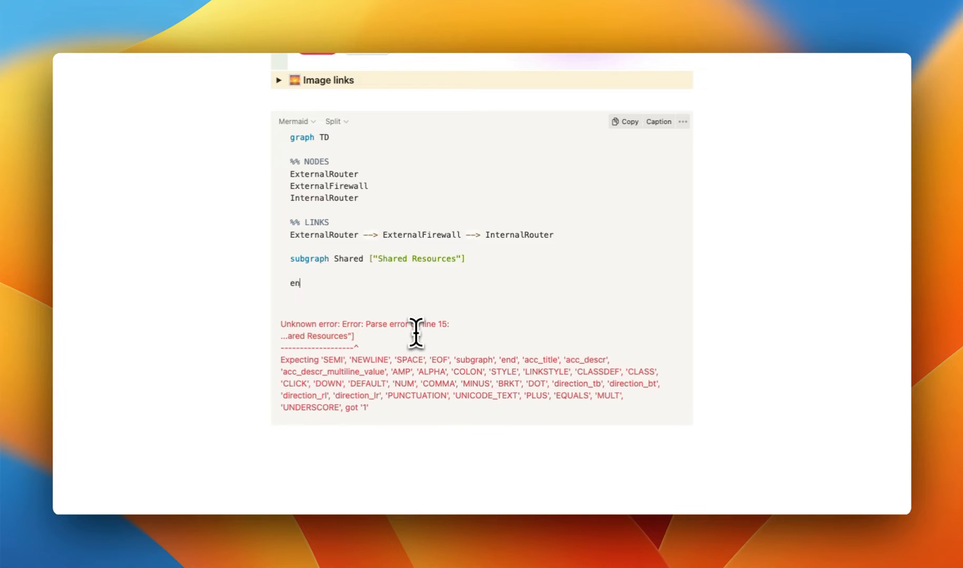
type("d")
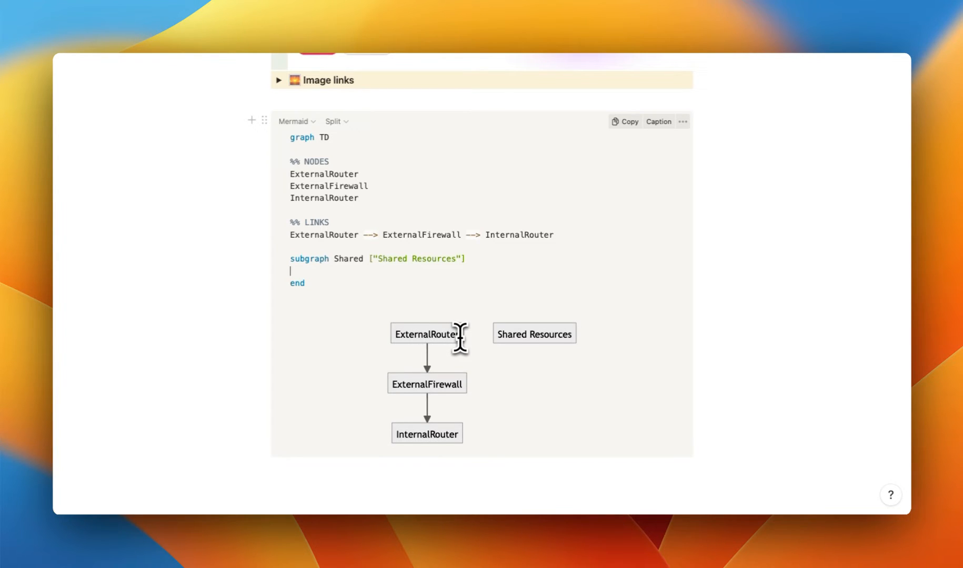
type("Backu")
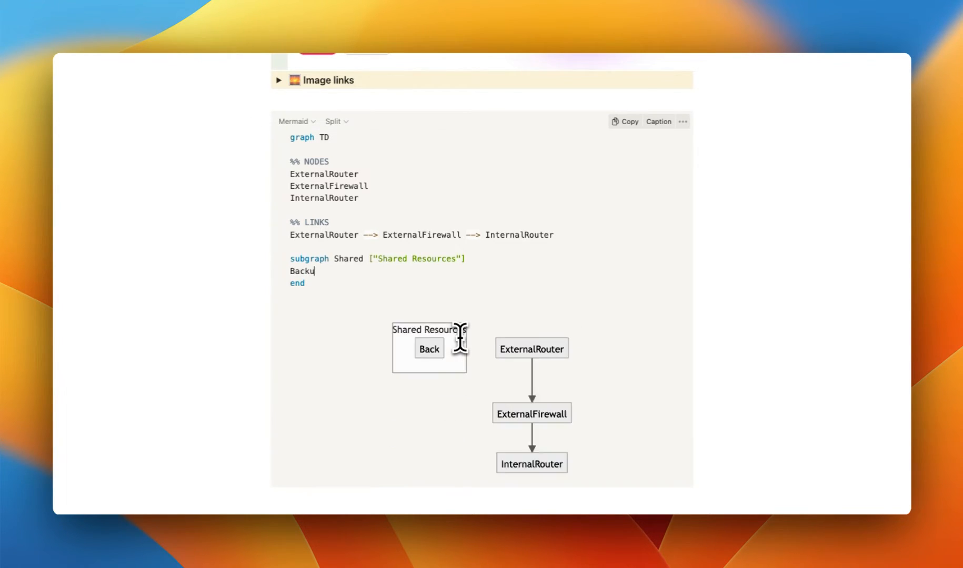
type("p")
type("VPN")
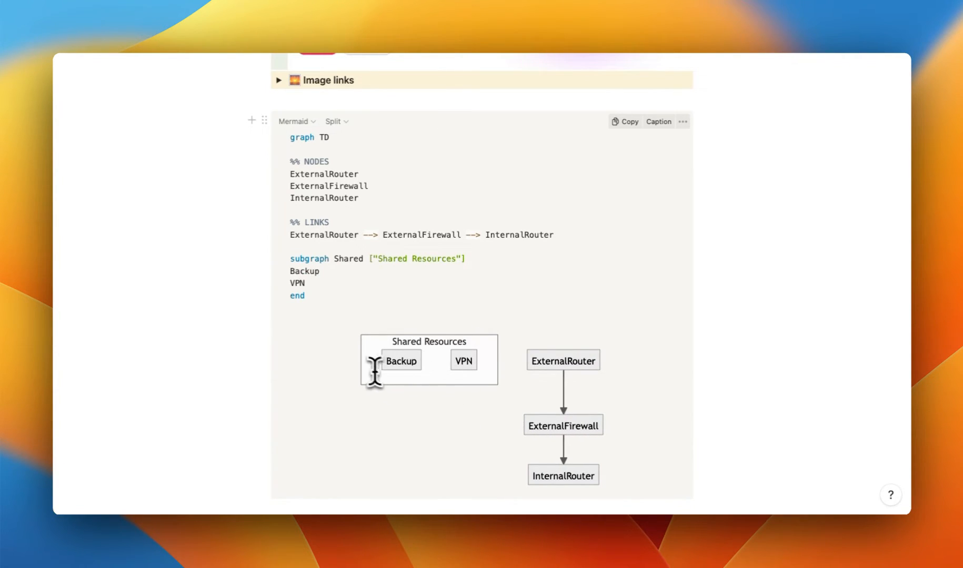
Start a subgraph Marketing ["Marketing"] in the Mermaid code
type("si")
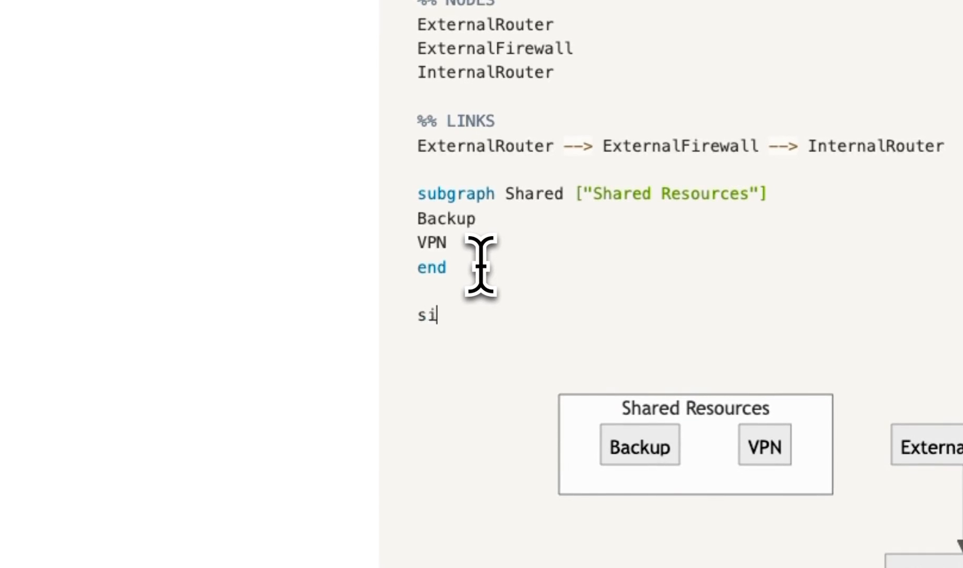
type("ubgraph")
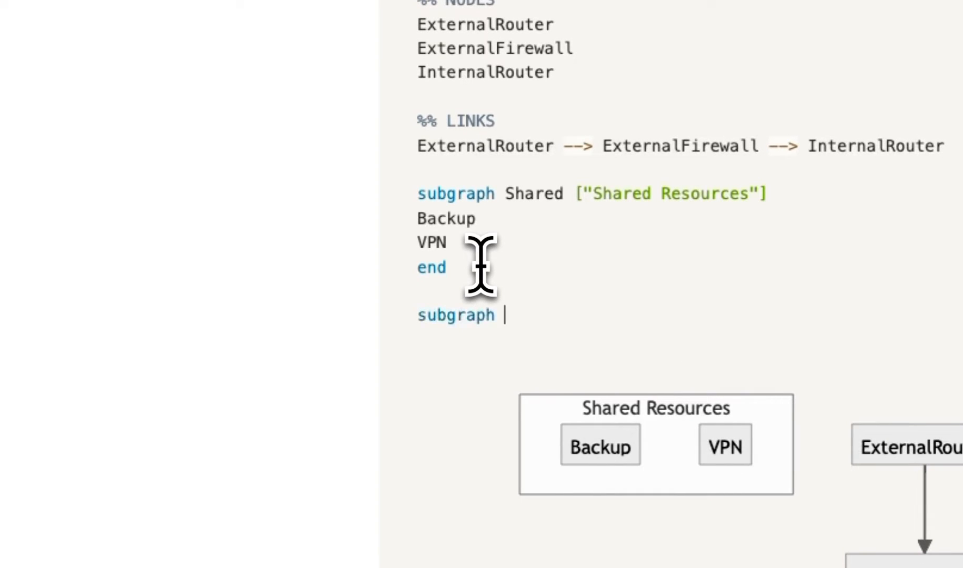
type("Ma")
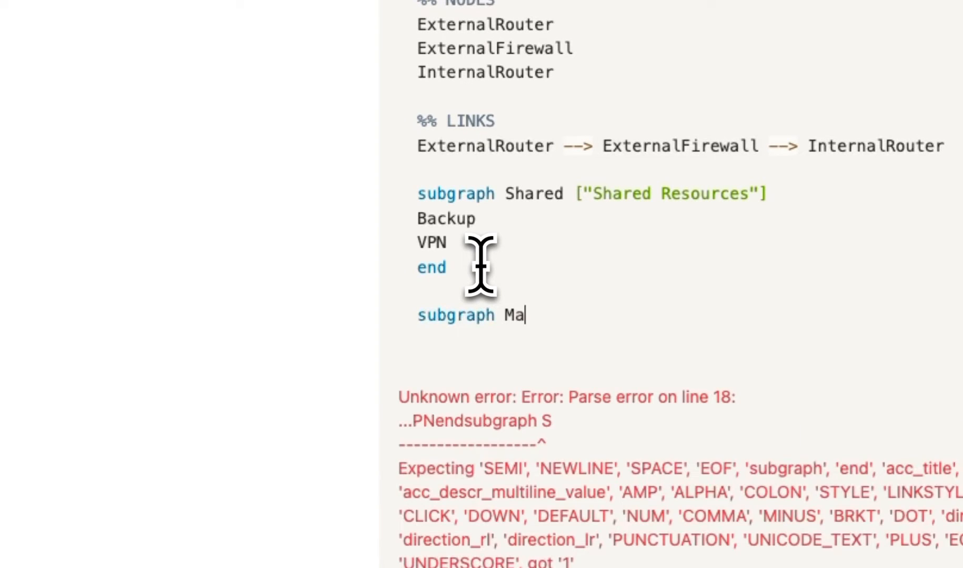
type("rketing [\"")
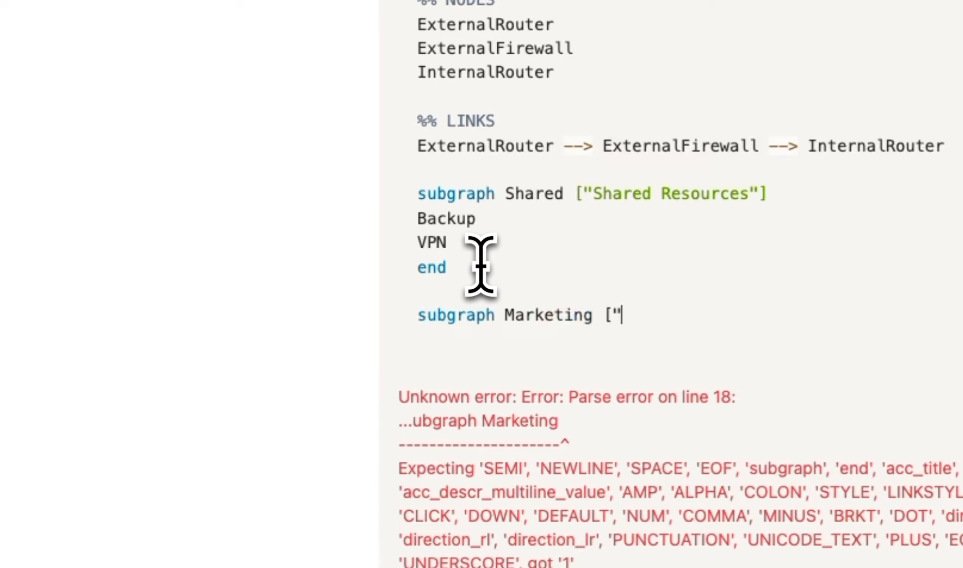
type("Marketi")
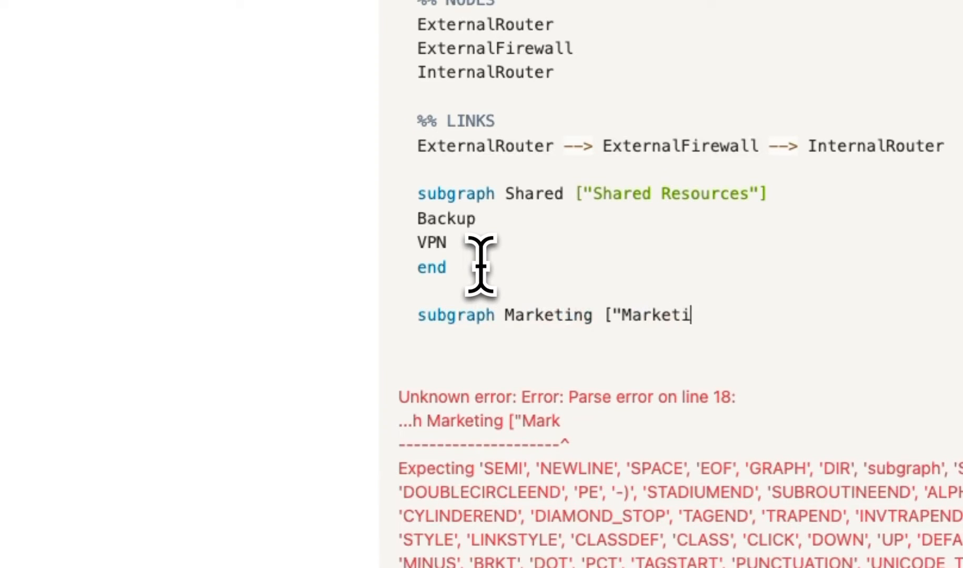
type("ng\"]")
type("M")
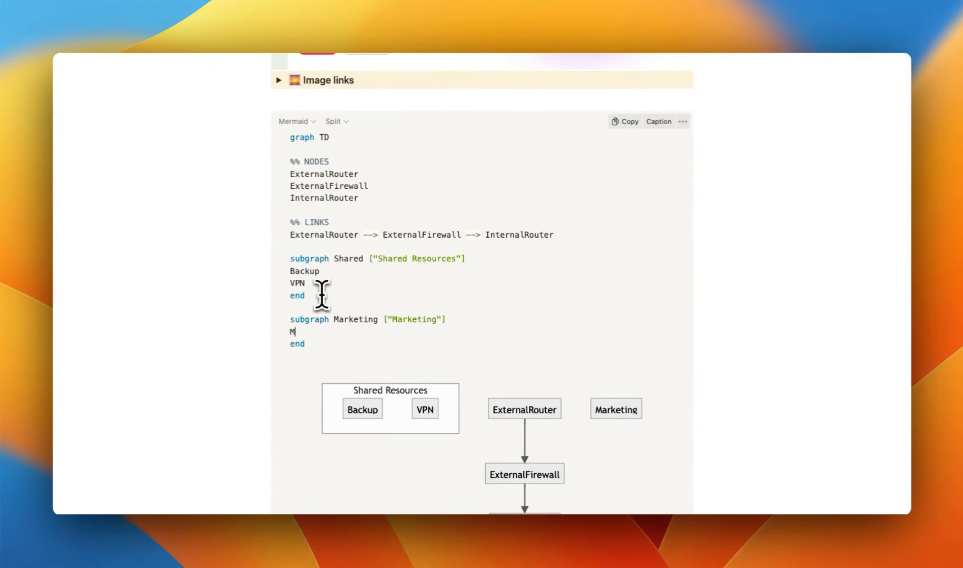
type("arketing")
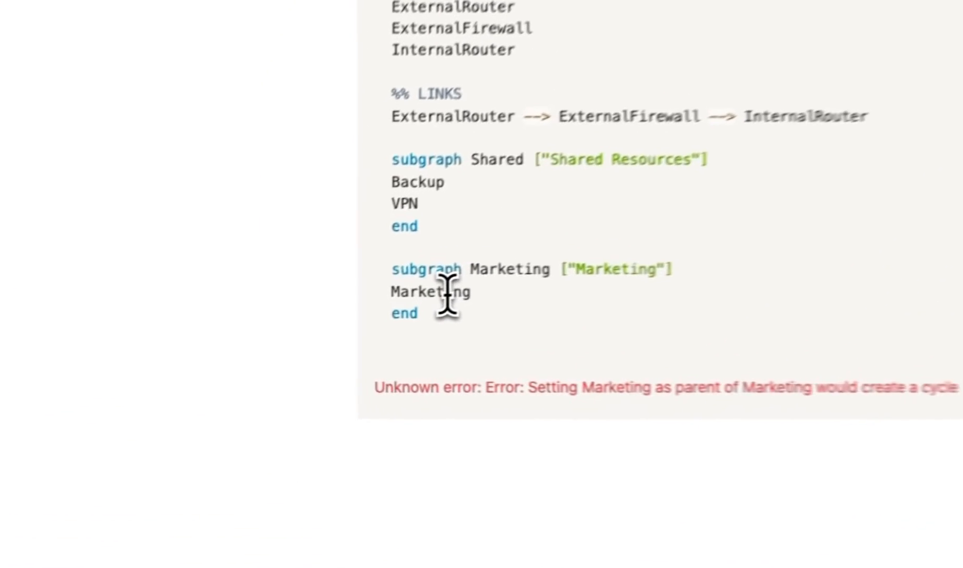
Add the MarketingWorkstation1("Workstation 1") node inside the Marketing subgraph and close it
type("Workstatio")
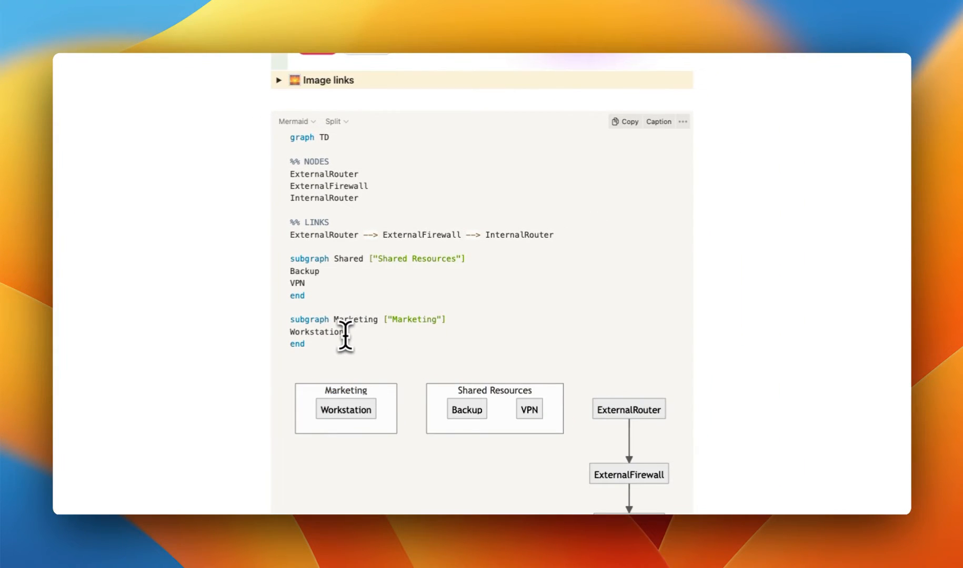
type("1")
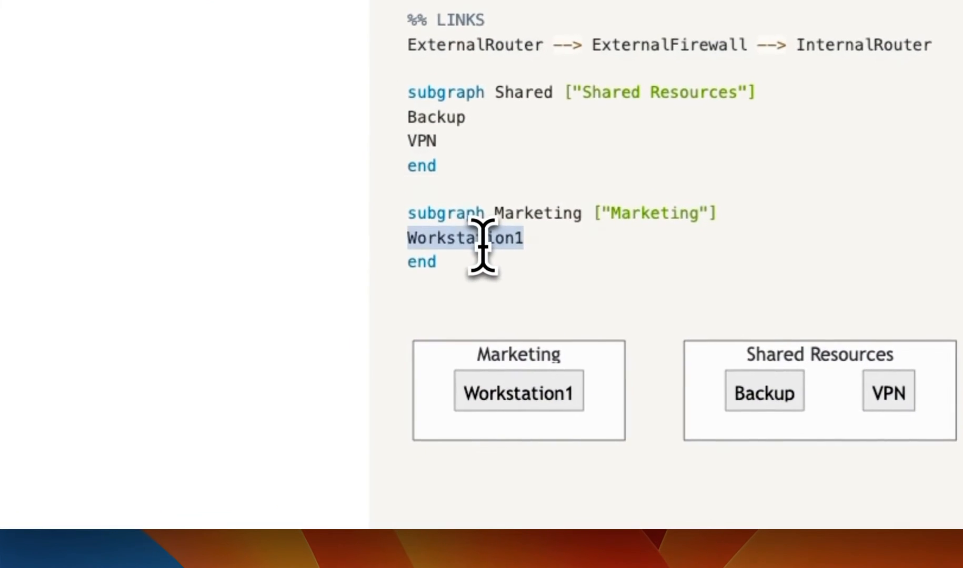
type("Marke")
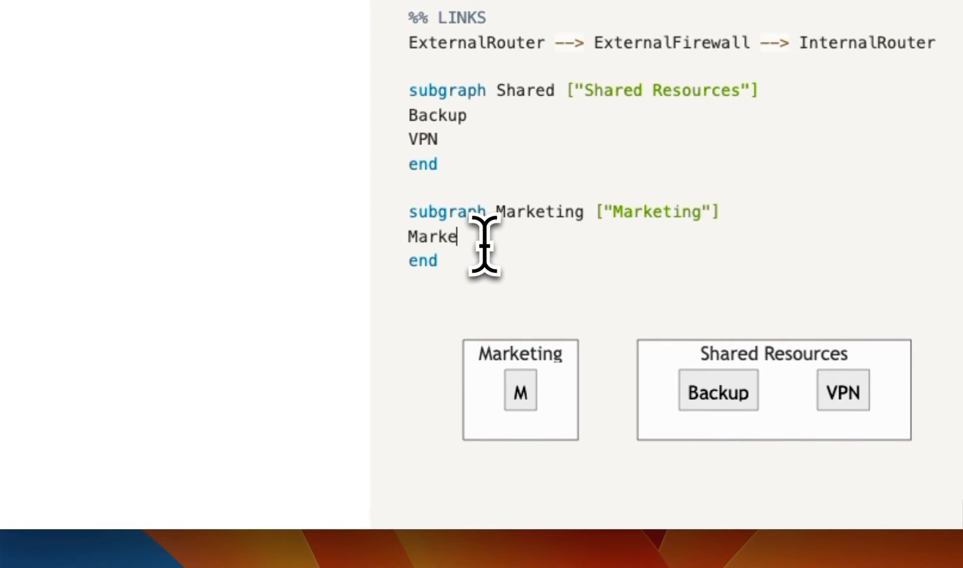
type("ting_Workstation1")
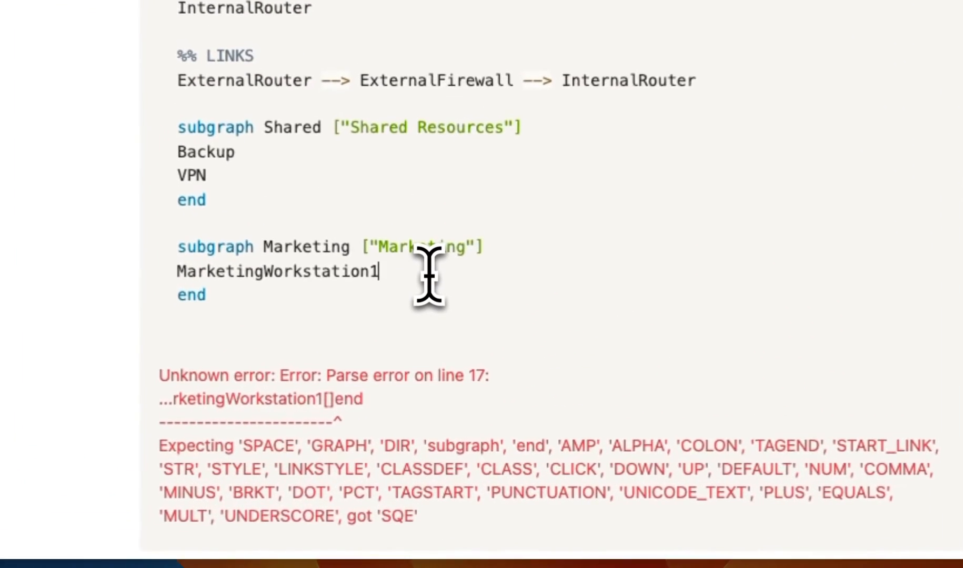
type("(\"\")")
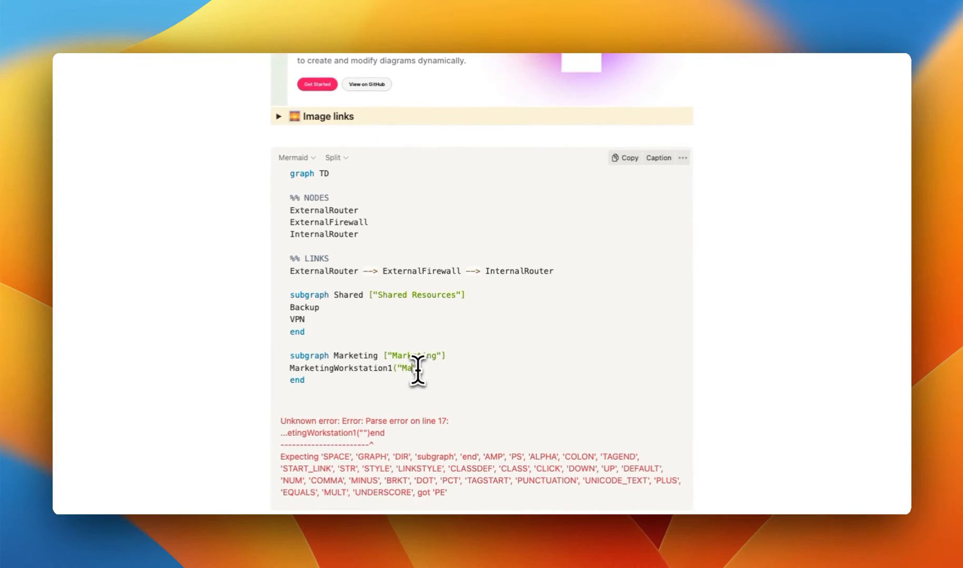
type("orkstation 1")
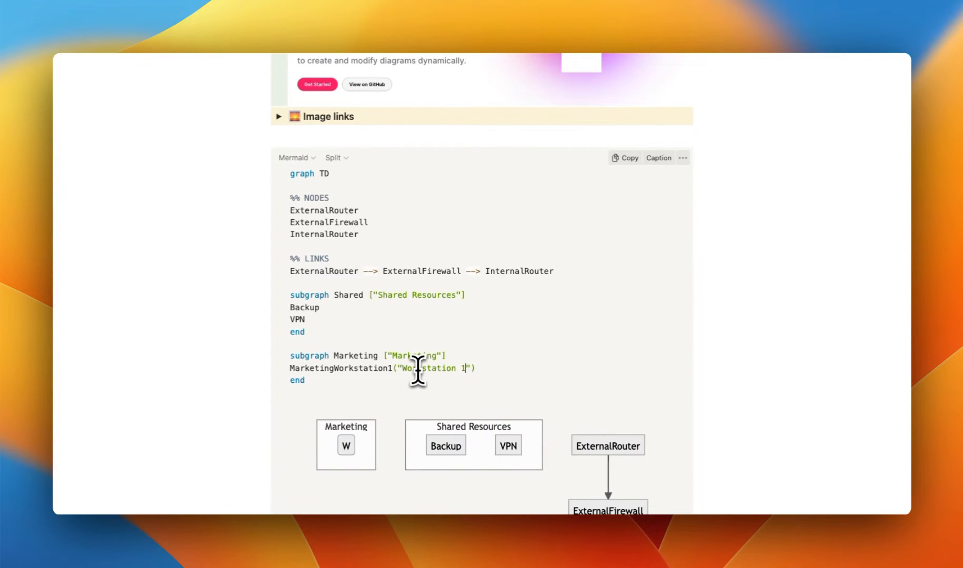
scroll("down", 3)
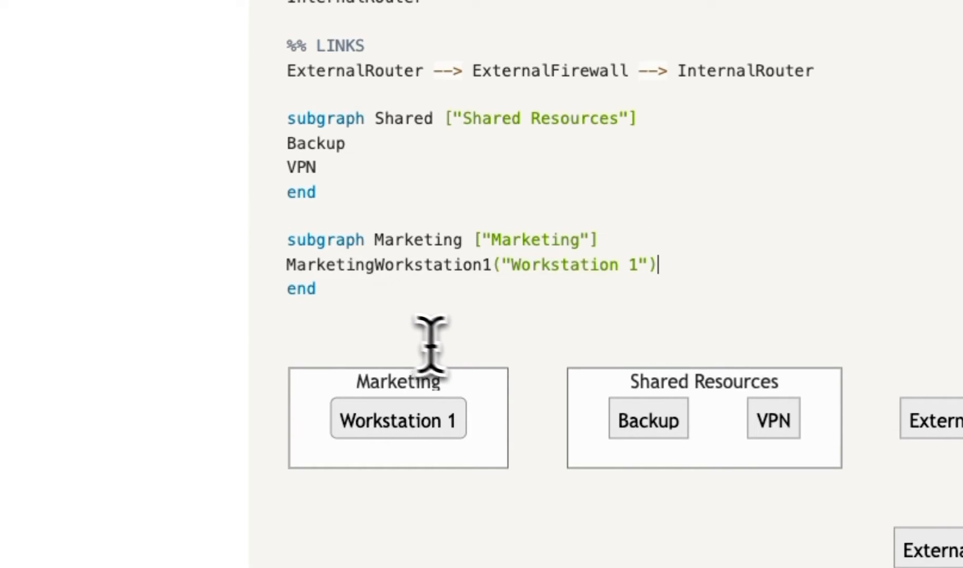
mouse_move(365, 307)
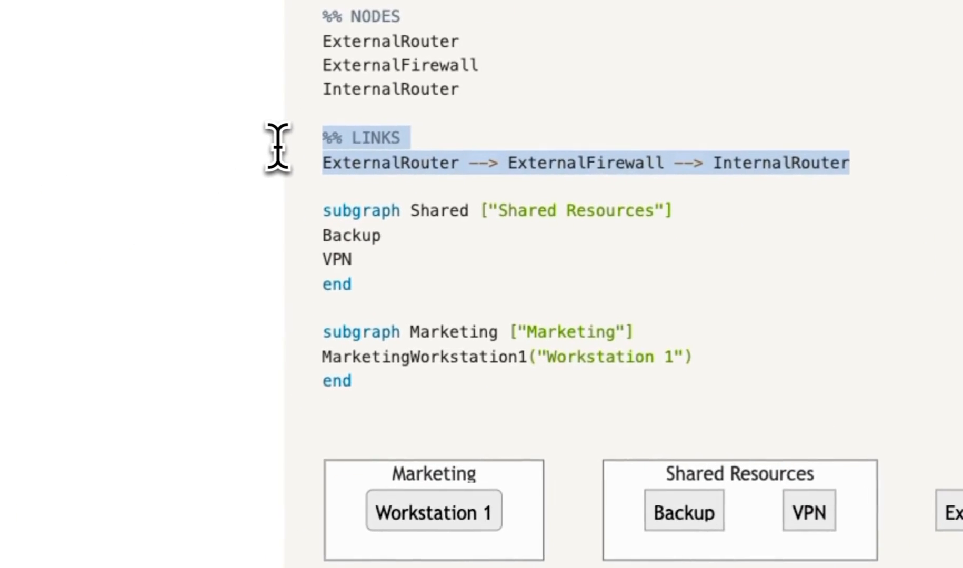
Move %% LINKS below the subgraphs and add InternalRouter --> Shared & Marketing
key("Delete")
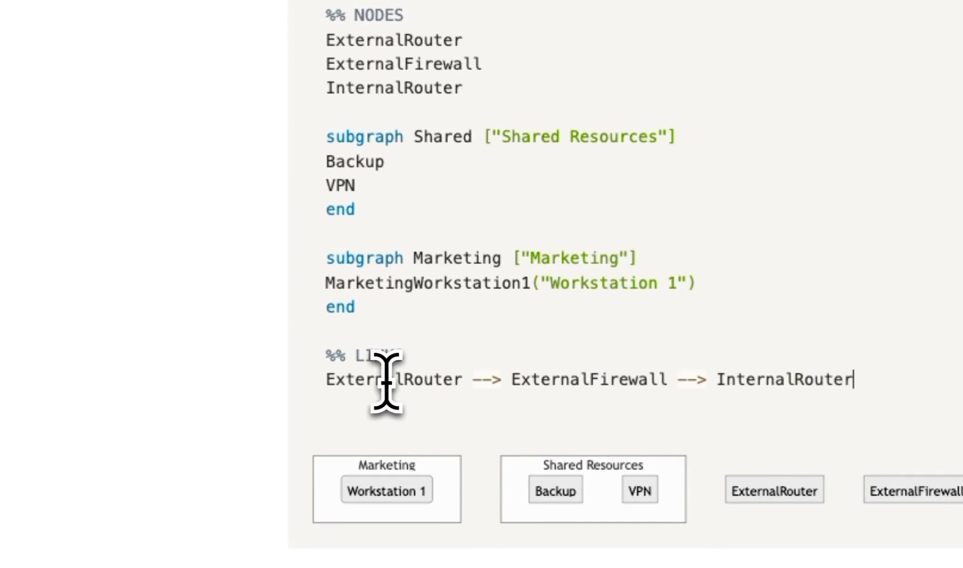
type("InternalRo")
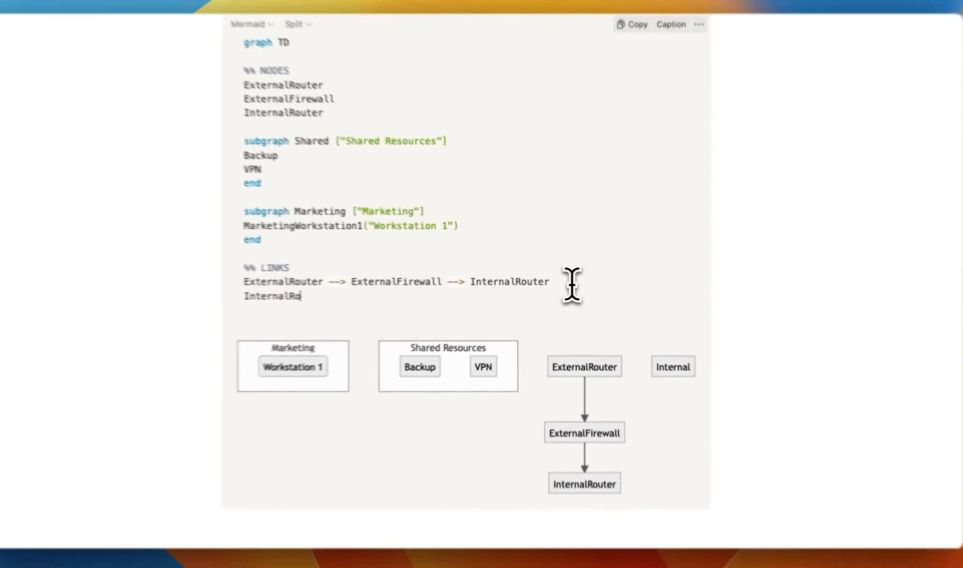
type("uter --> Shar")
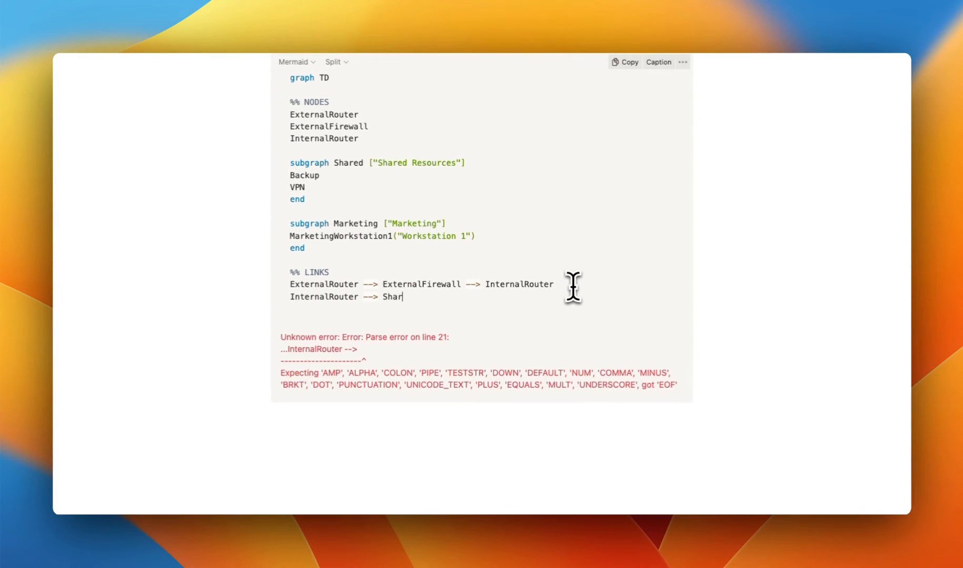
type("ed")
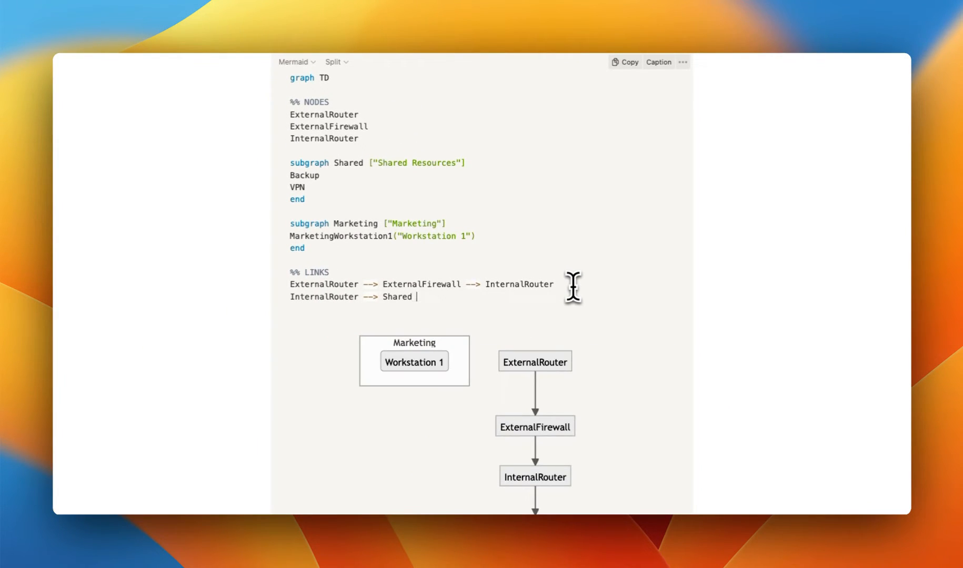
type("&")
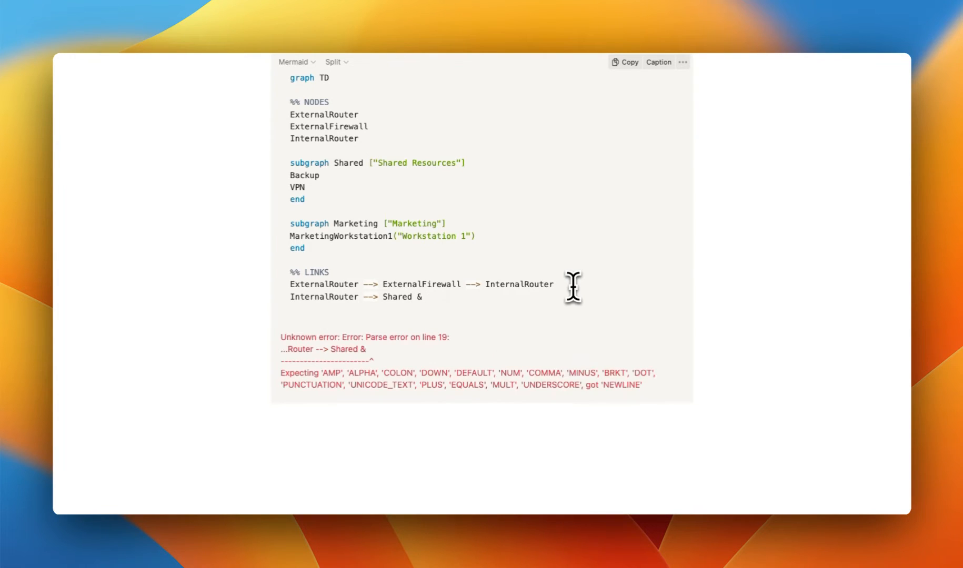
type("Marketing")
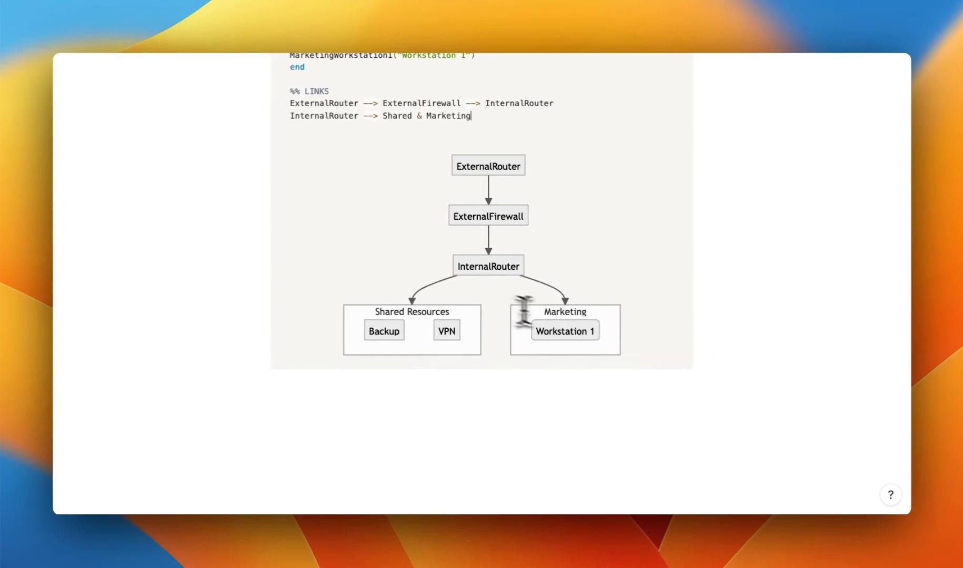
mouse_move(482, 344)
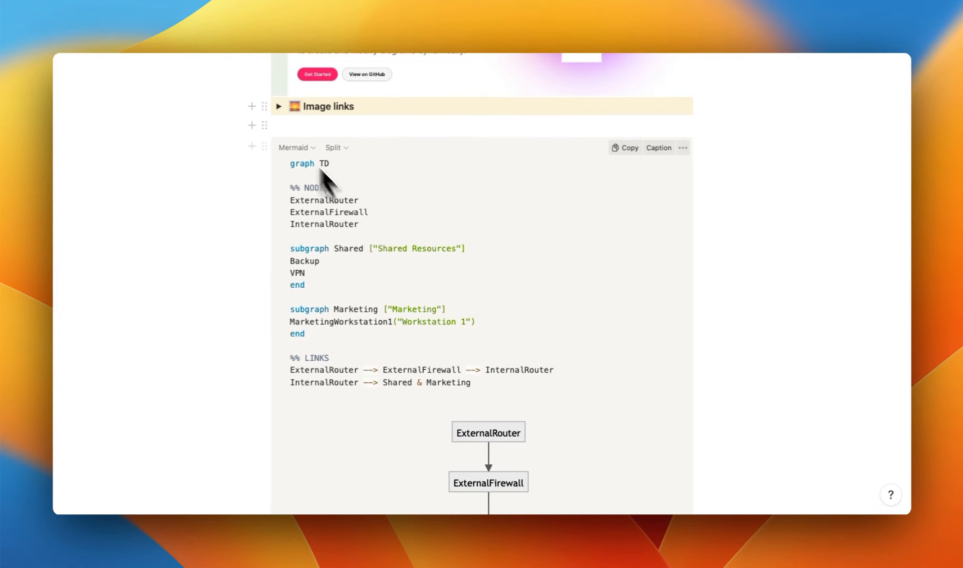
Copy the router URL and label ExternalRouter with <img src='…router.png' width=50 />
left_click(279, 107)
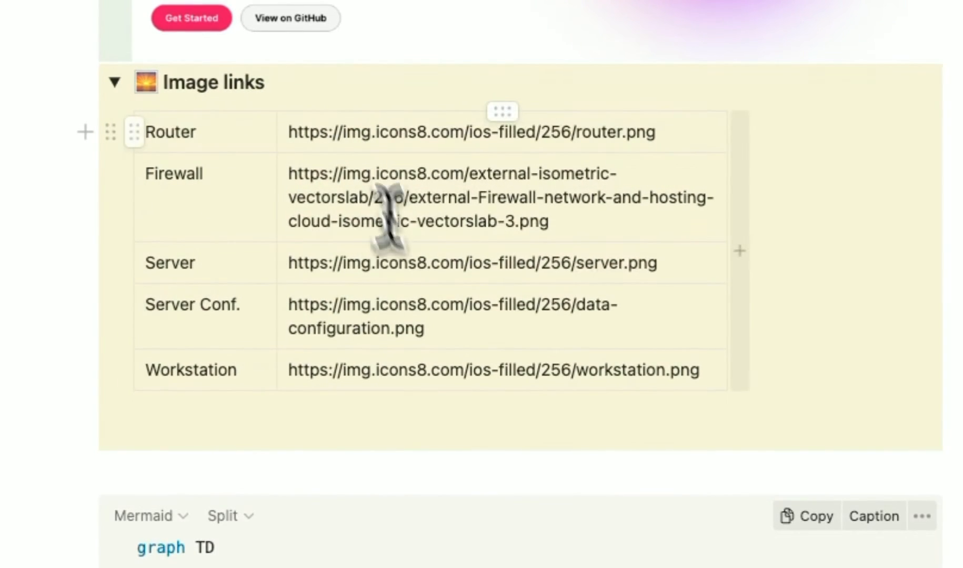
double_click(399, 132)
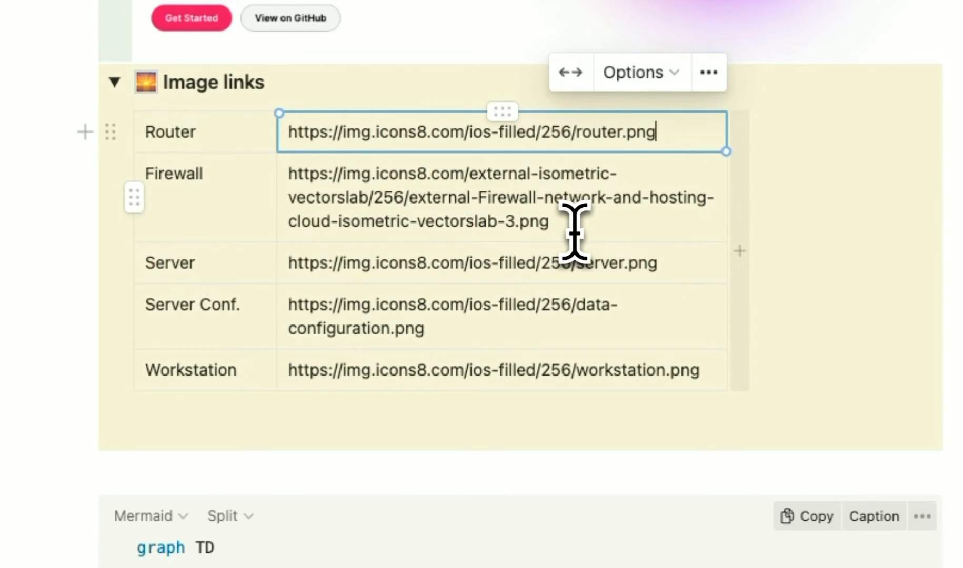
scroll("down", 3)
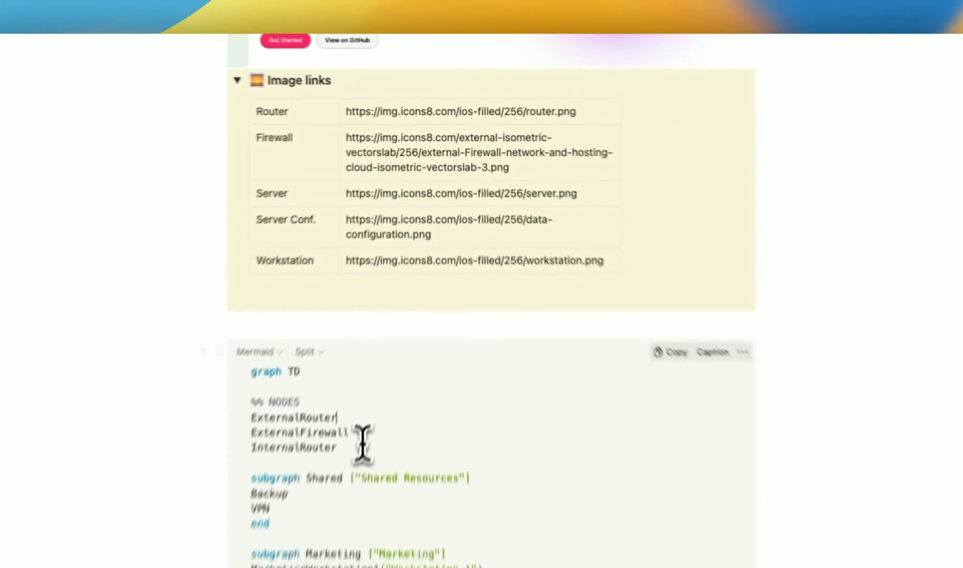
type("(\"\")")
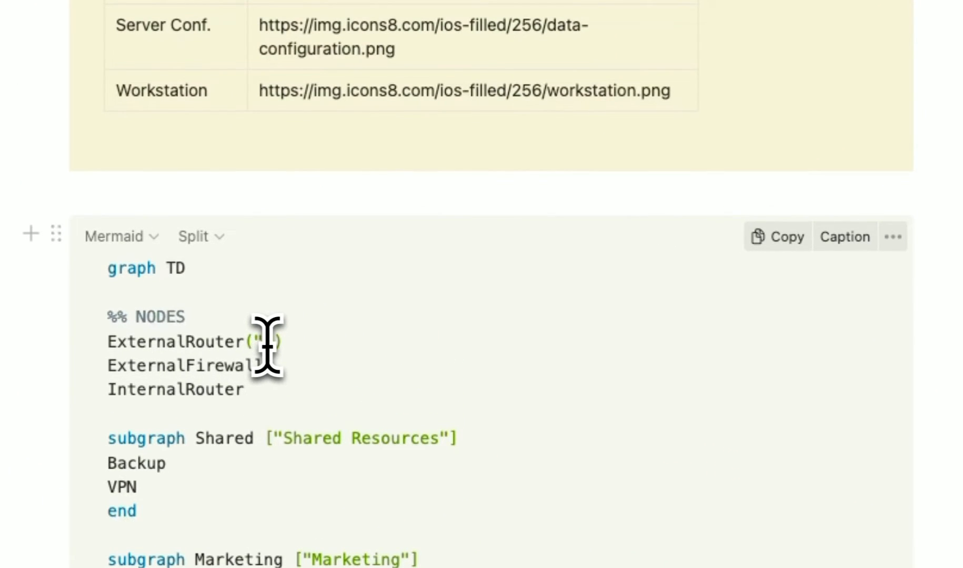
type("im")
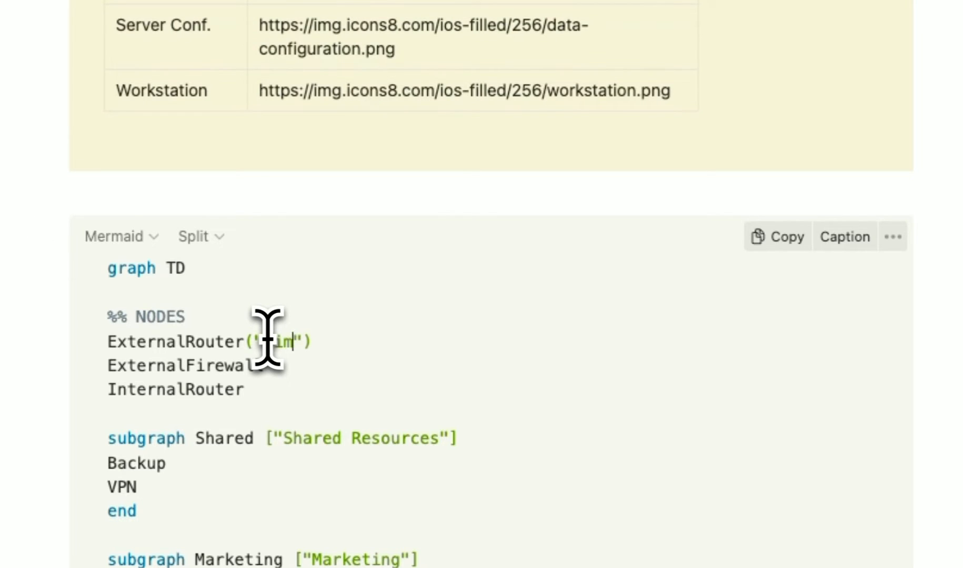
type("<img />")
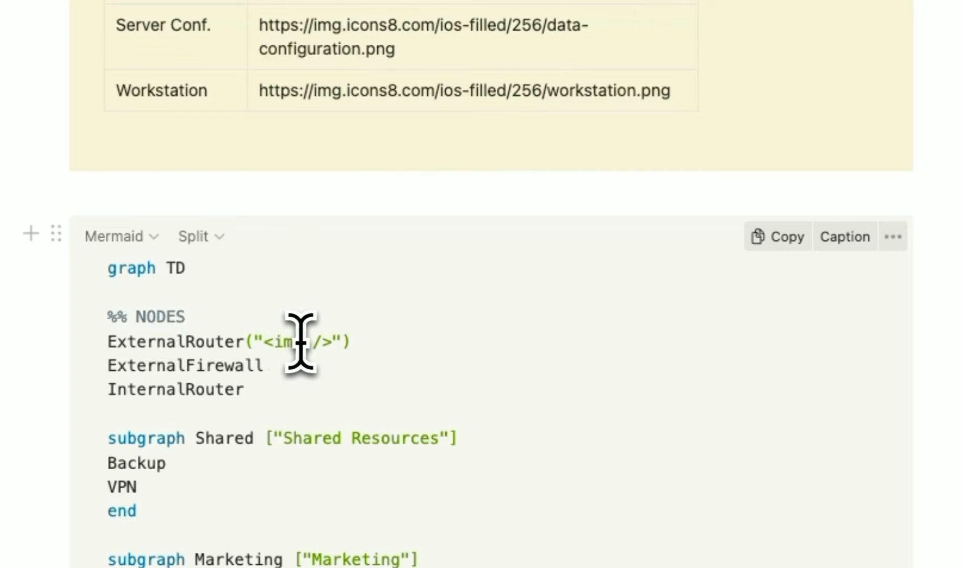
type("src")
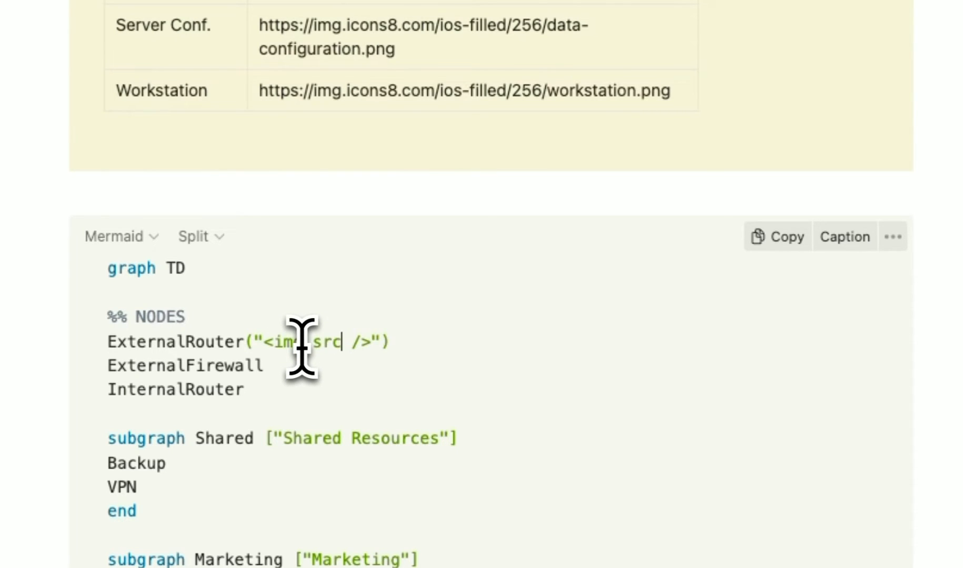
type("=''")
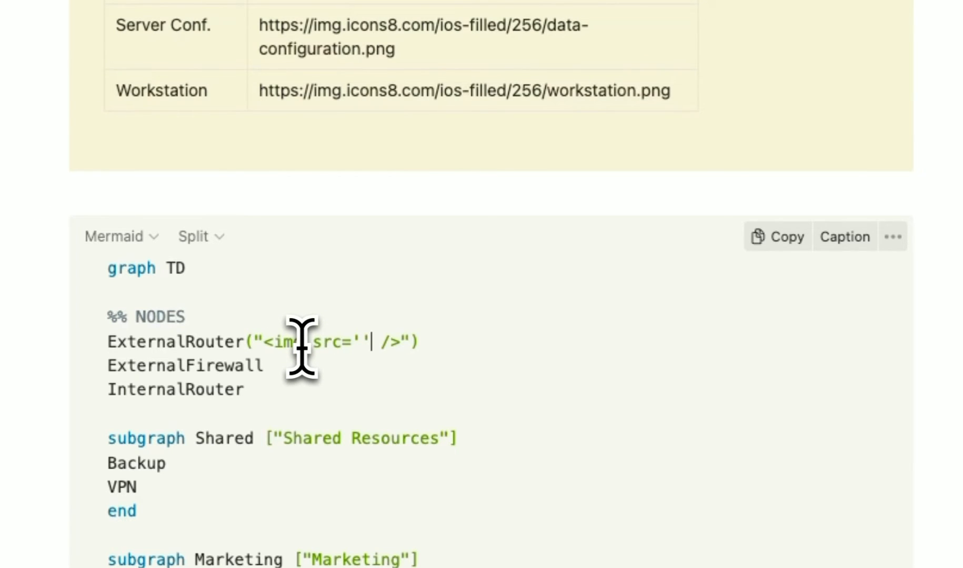
type("width")
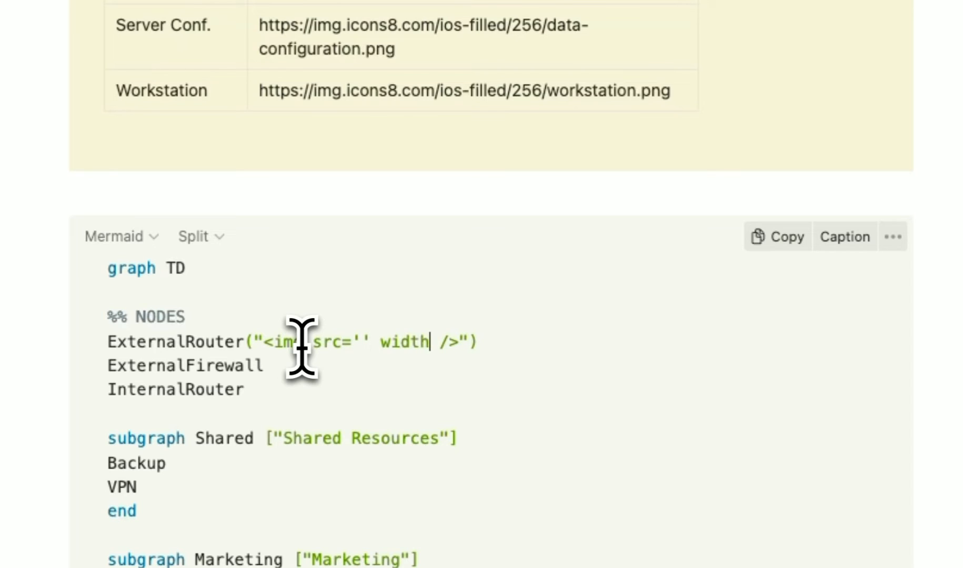
type("=")
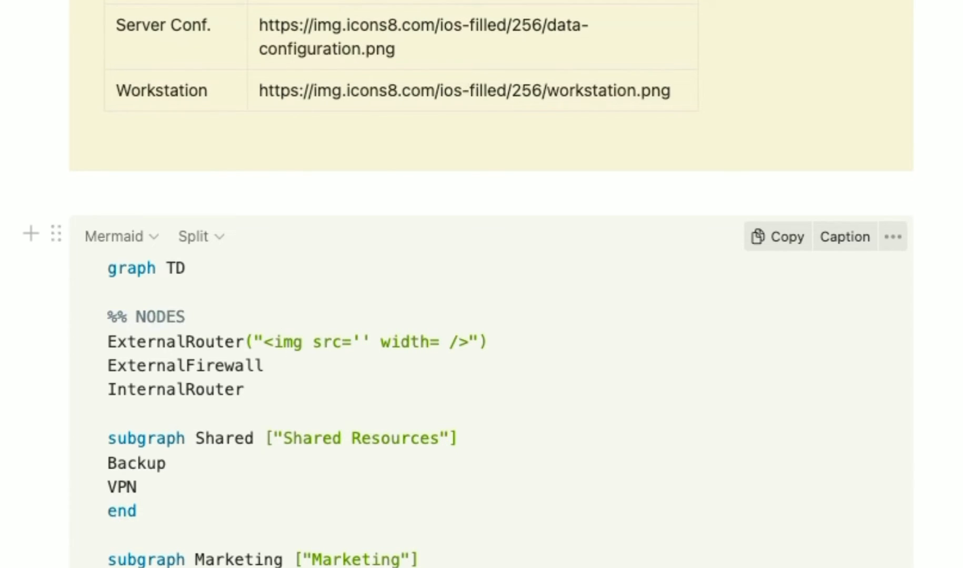
mouse_move(408, 403)
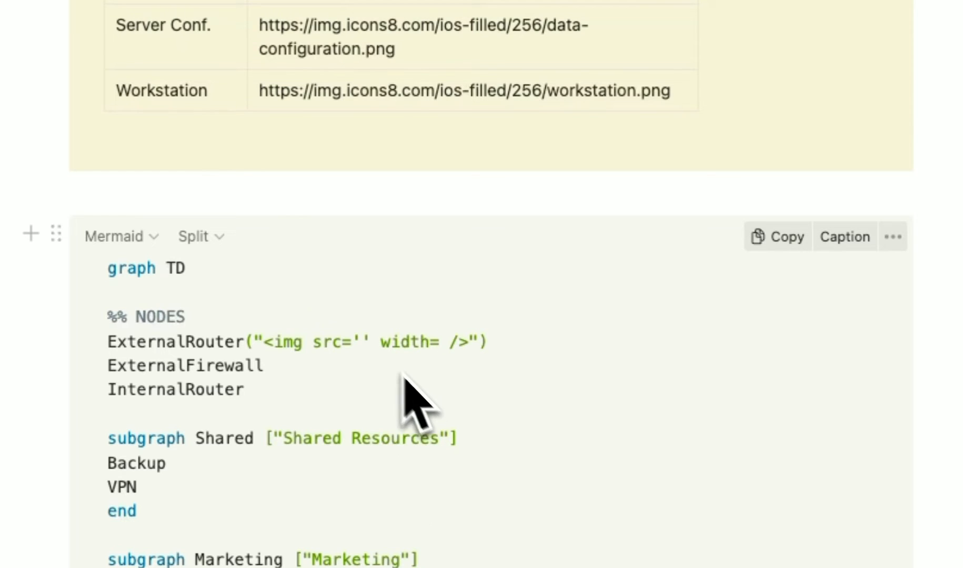
type("50")
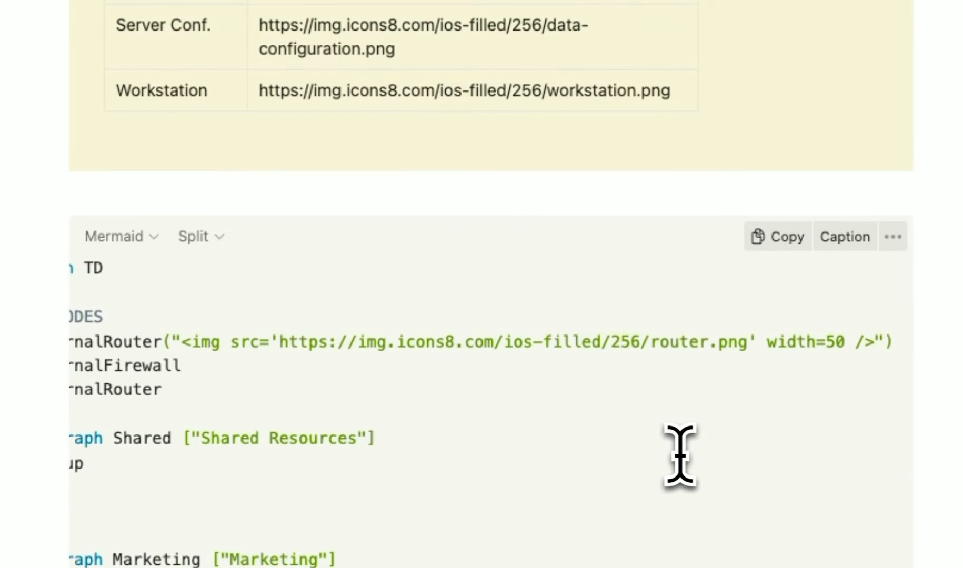
mouse_move(875, 341)
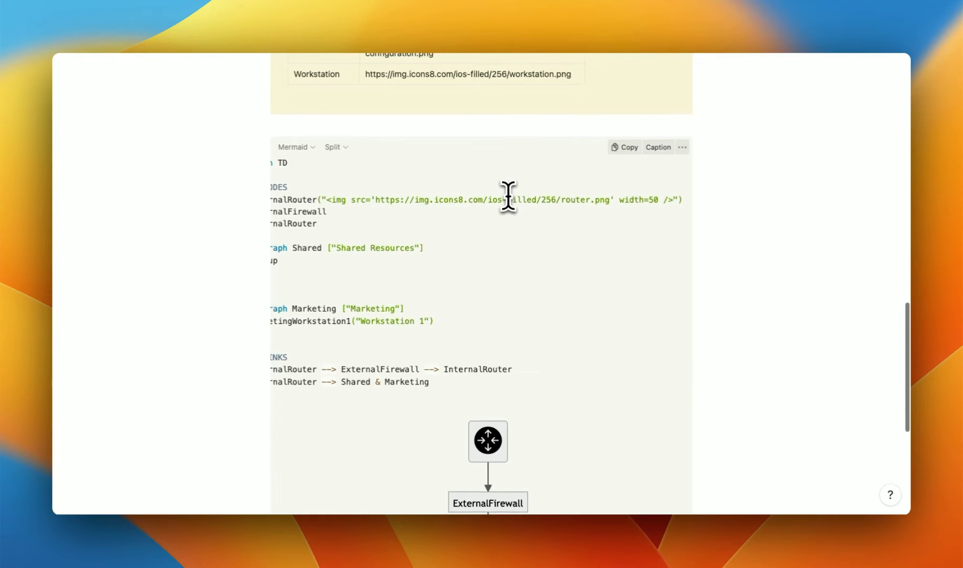
Add <br>External Router after the img tag in ExternalRouter's label
scroll("down", 3)
type("<")
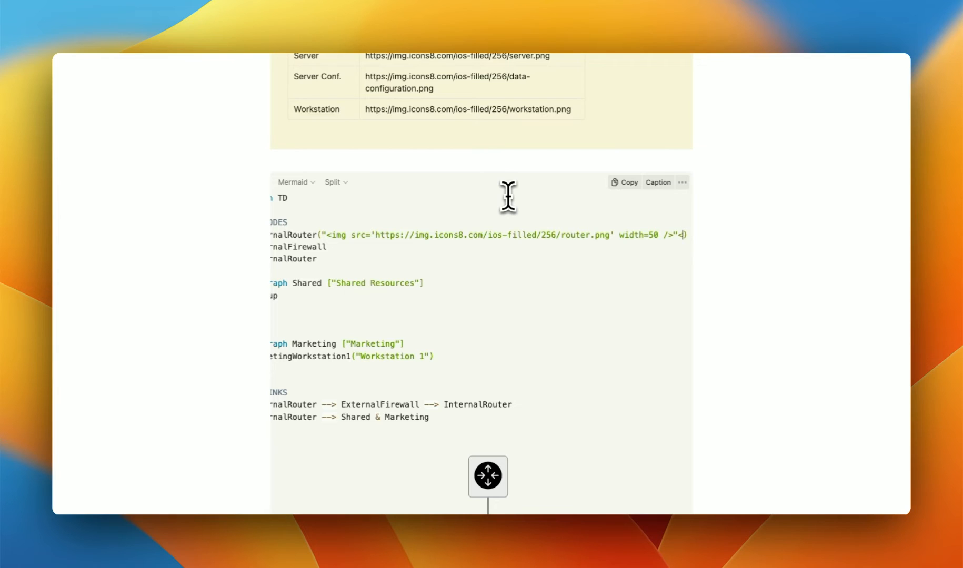
type("br>")
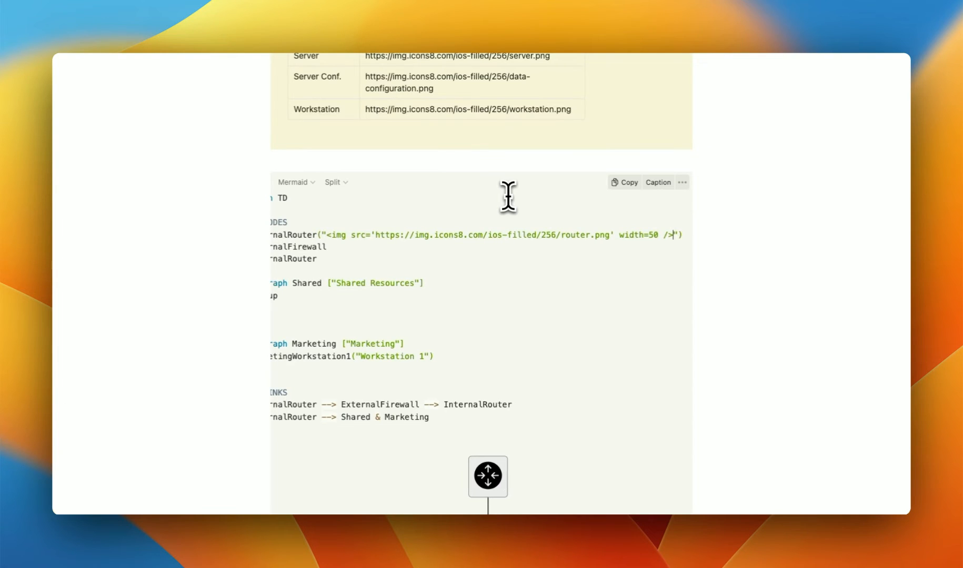
type("<br>External Router")
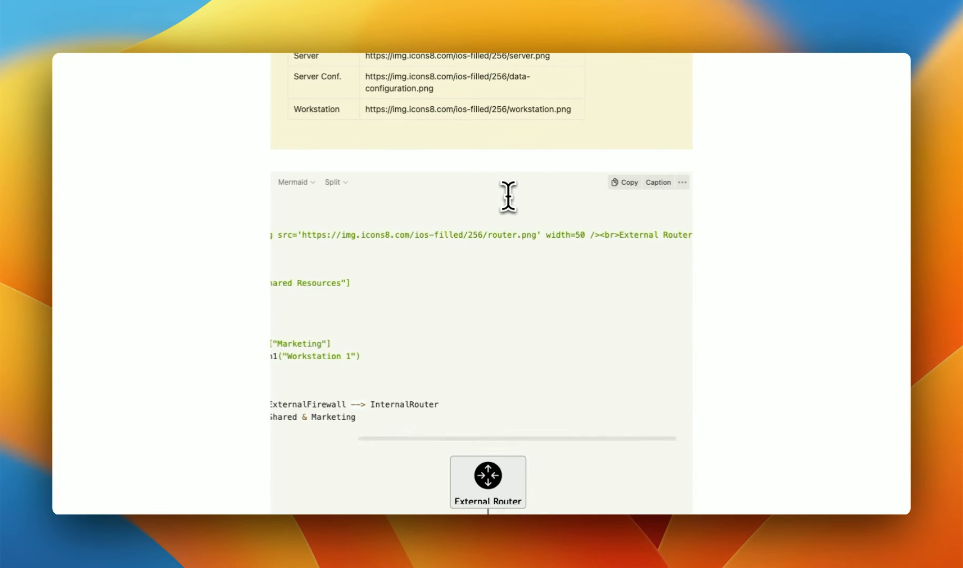
scroll("down", 3)
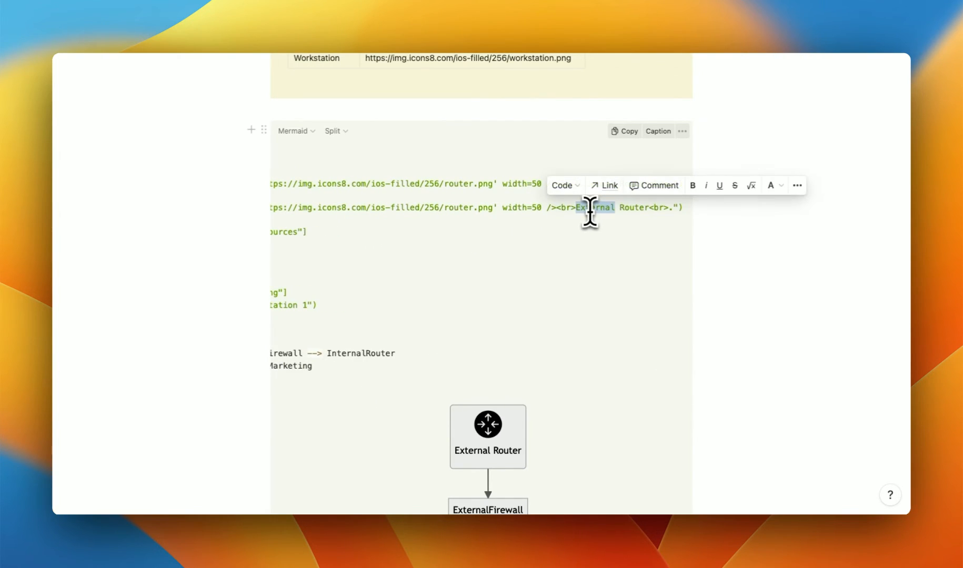
Relabel Mermaid nodes as Backup and Workstation 1, then select Backup's image address
left_click(588, 206)
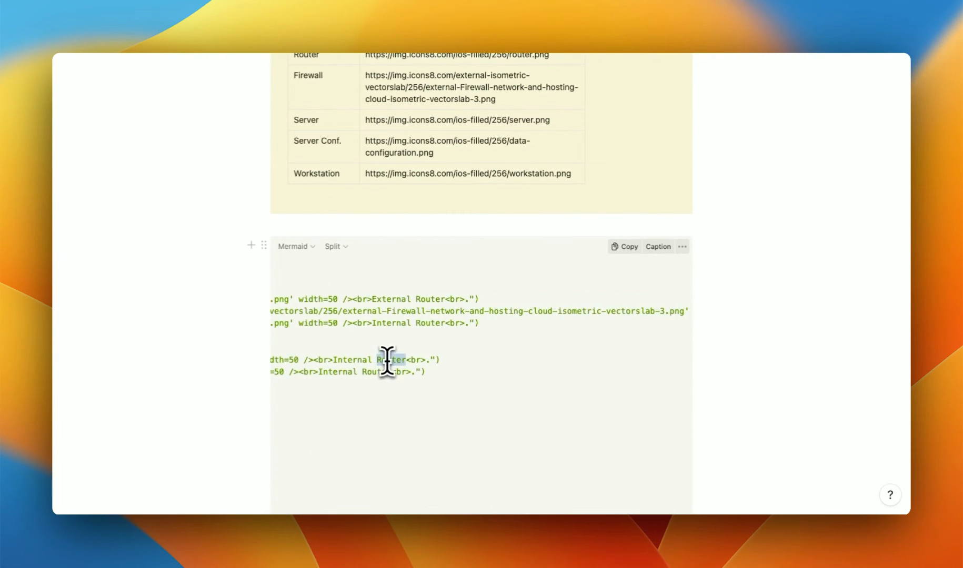
type("Ba")
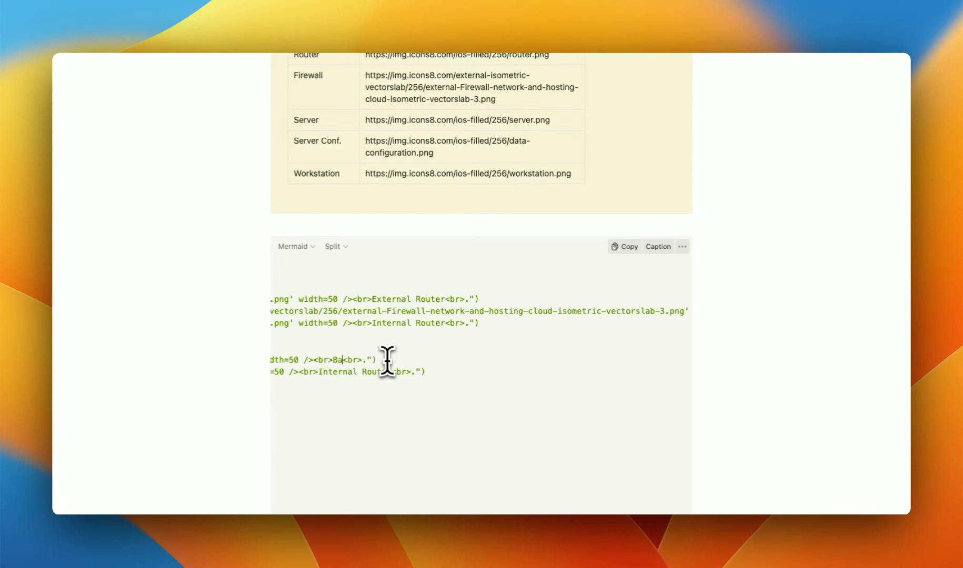
double_click(359, 371)
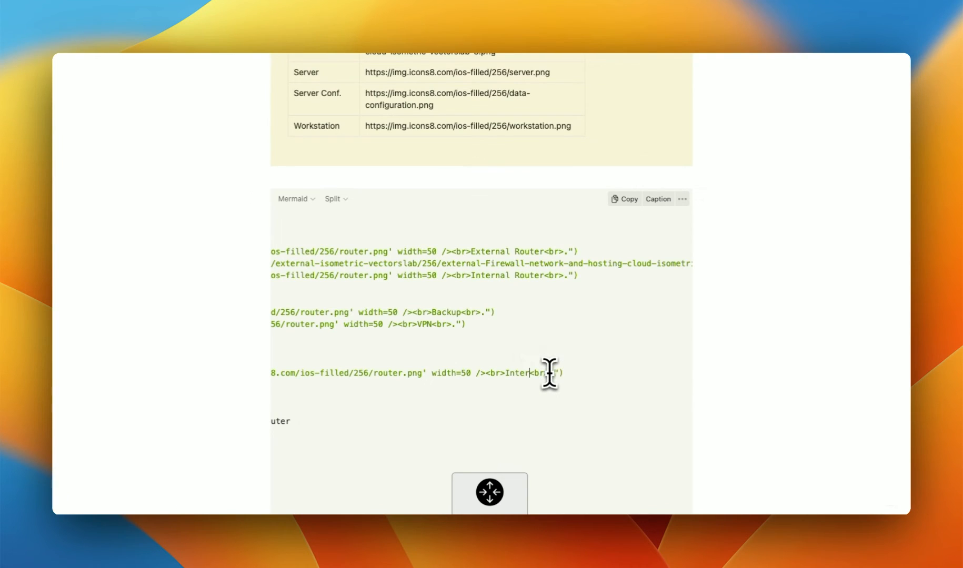
type("Workstation 1")
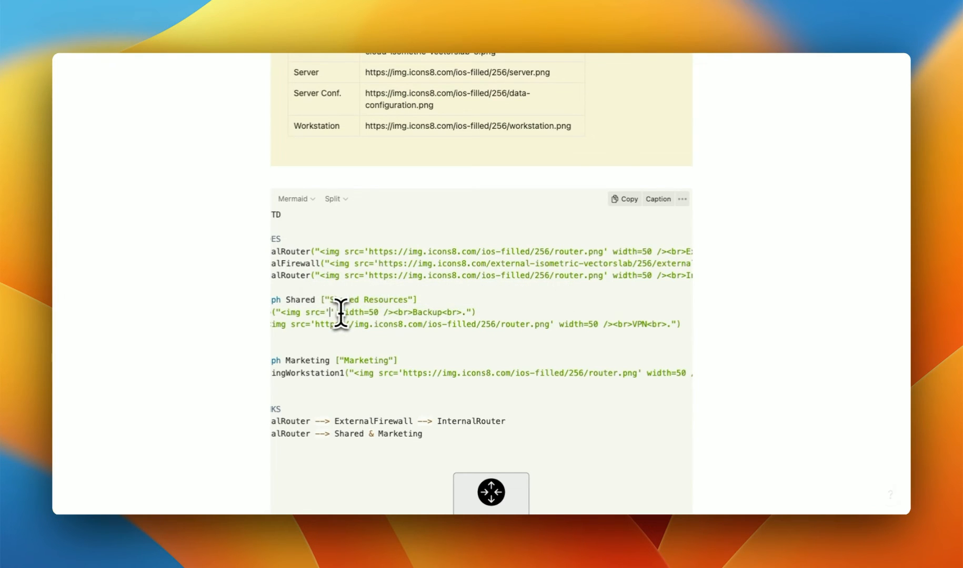
left_click_drag(316, 324, 549, 324)
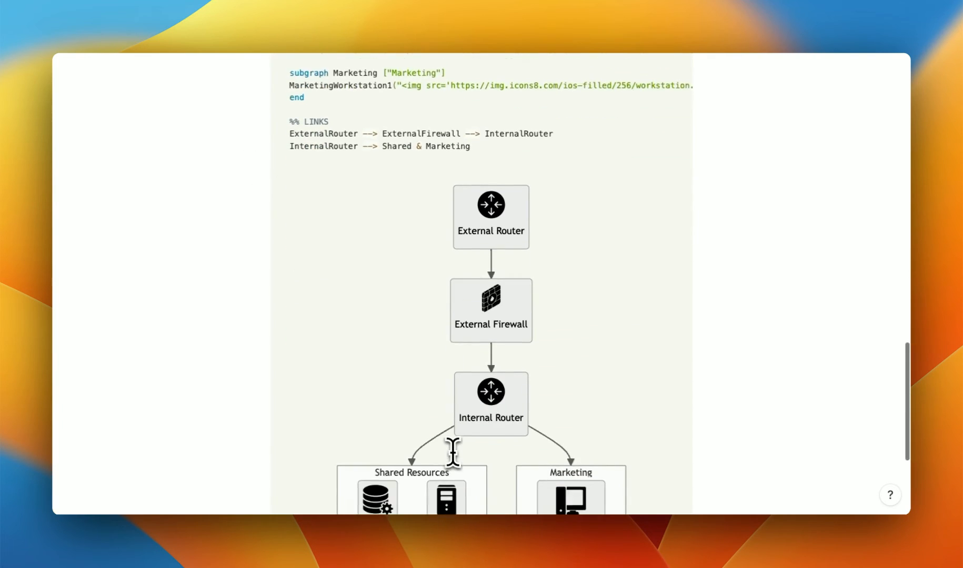
scroll("down", 3)
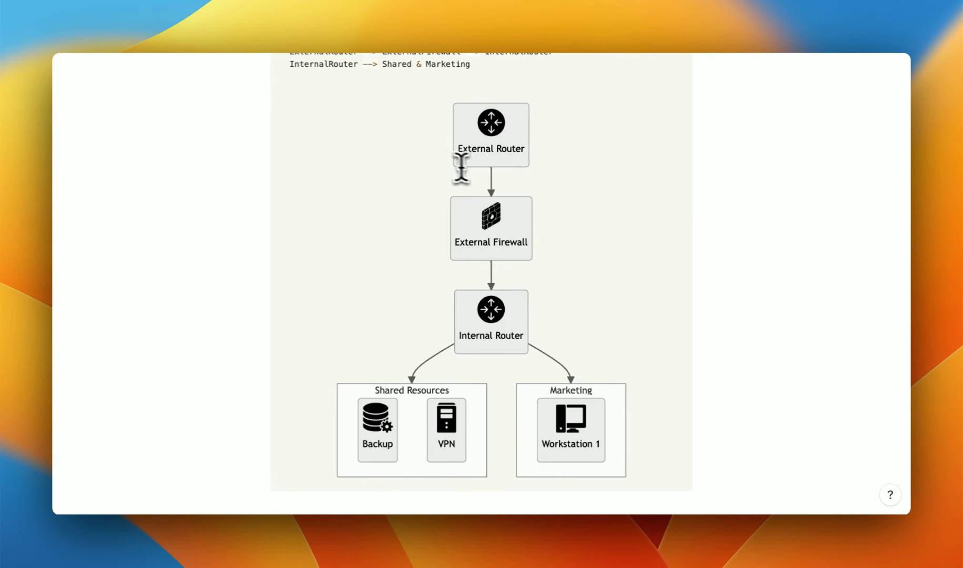
mouse_move(558, 177)
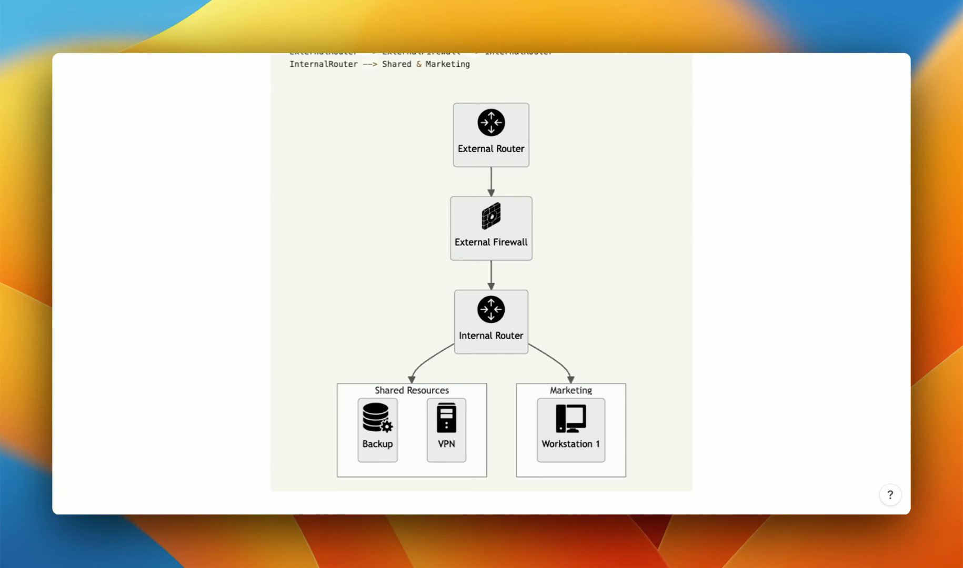
mouse_move(471, 400)
type("%%")
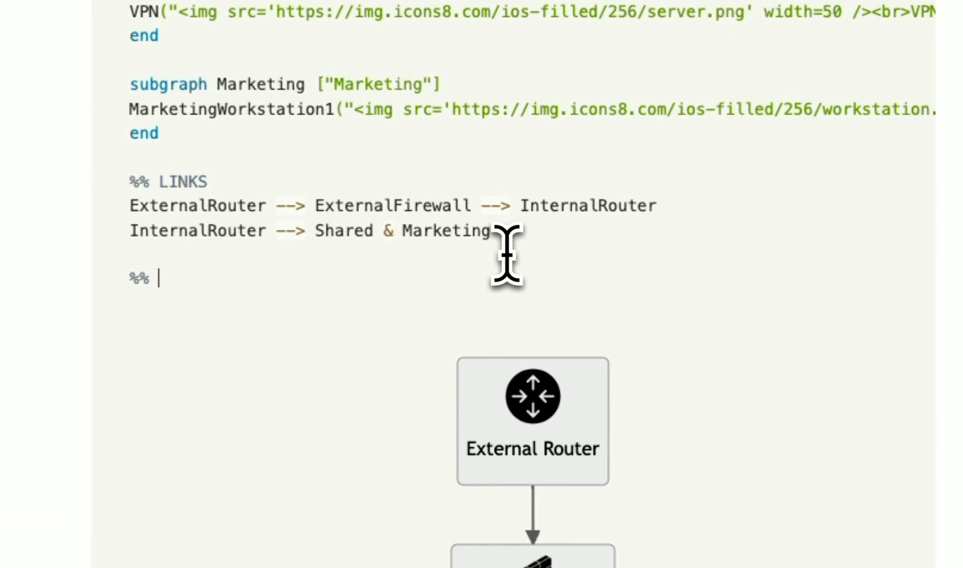
Add a %% STYLING comment with the line classDef img fill:none,stroke-width:0px;
type("STYLING")
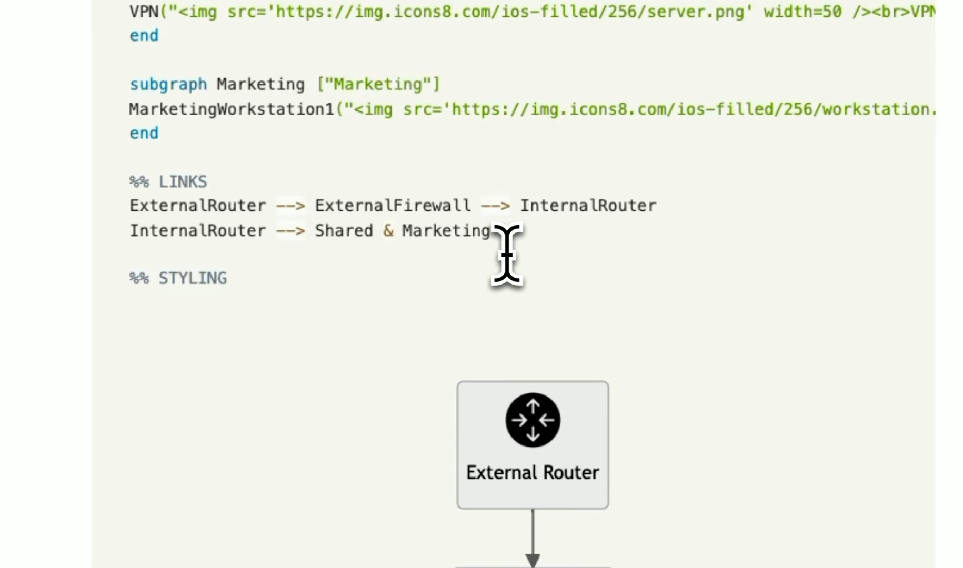
type("classDef")
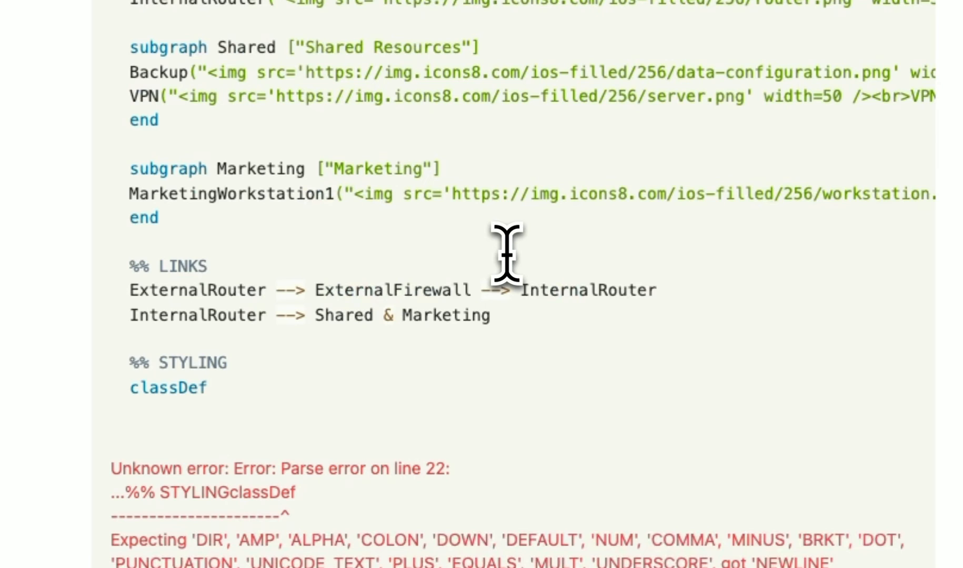
type("img")
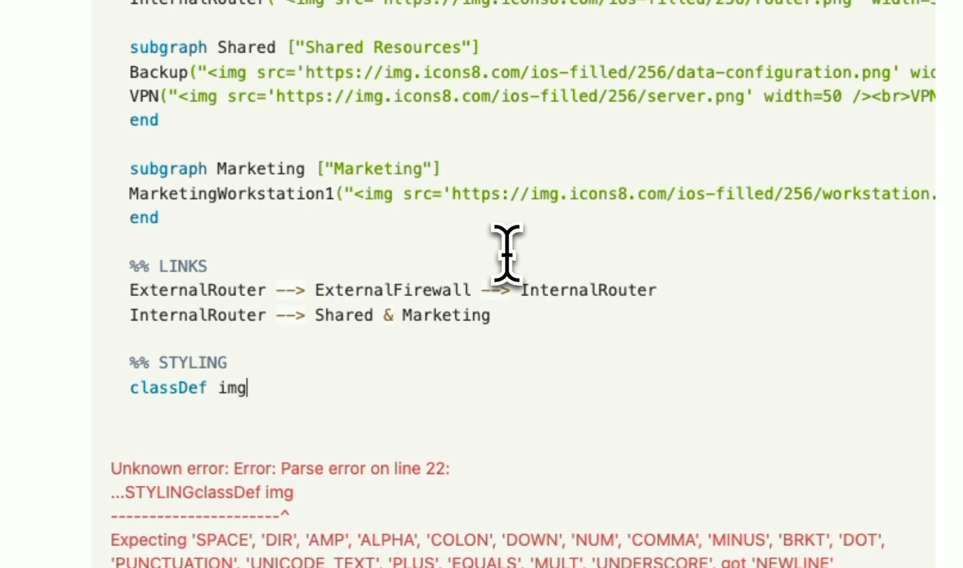
type("fill")
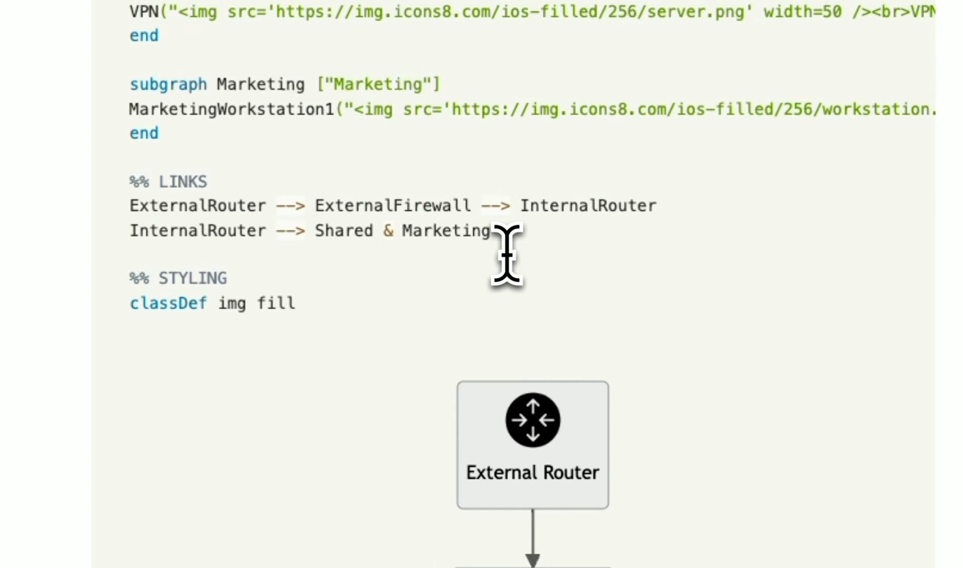
type(":")
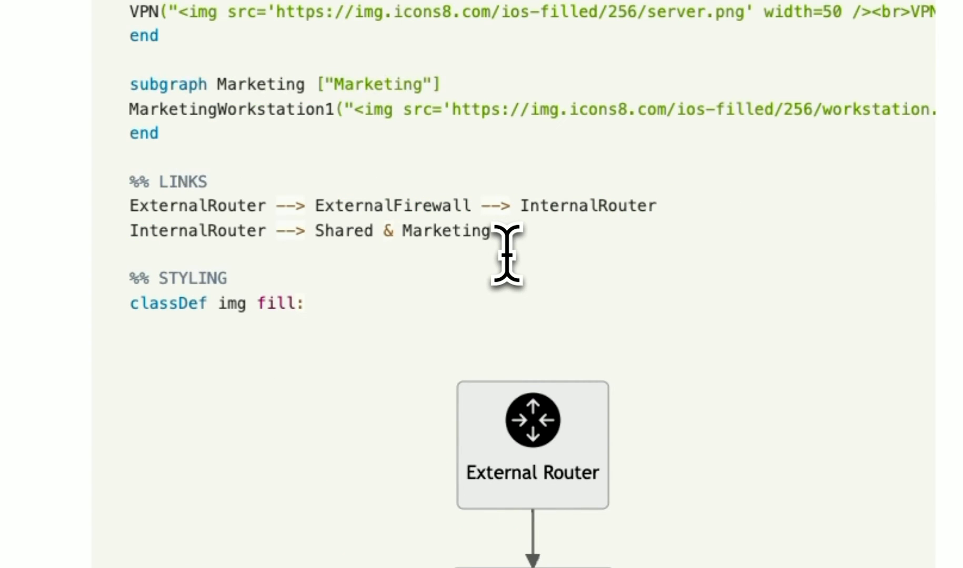
type("none,stroke-width:")
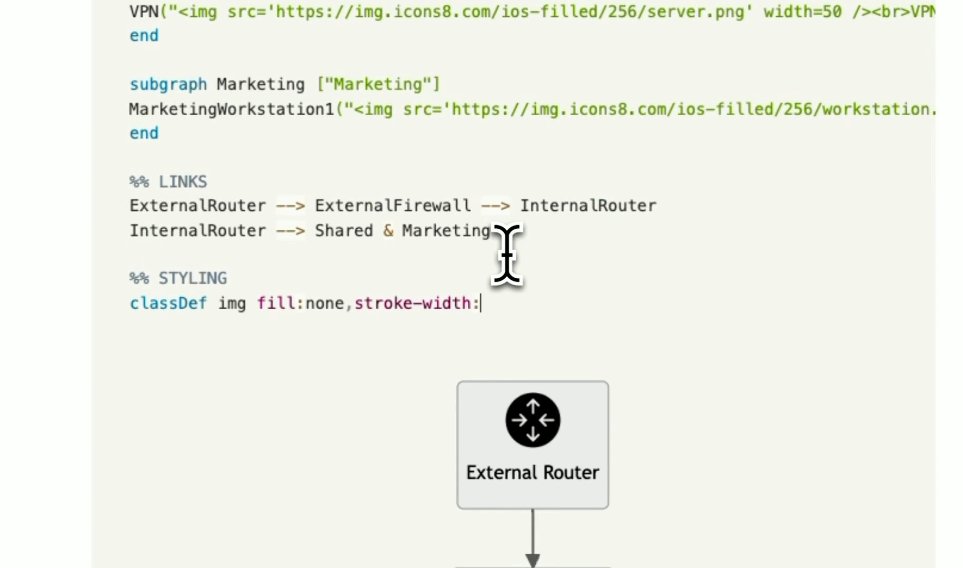
type("0px")
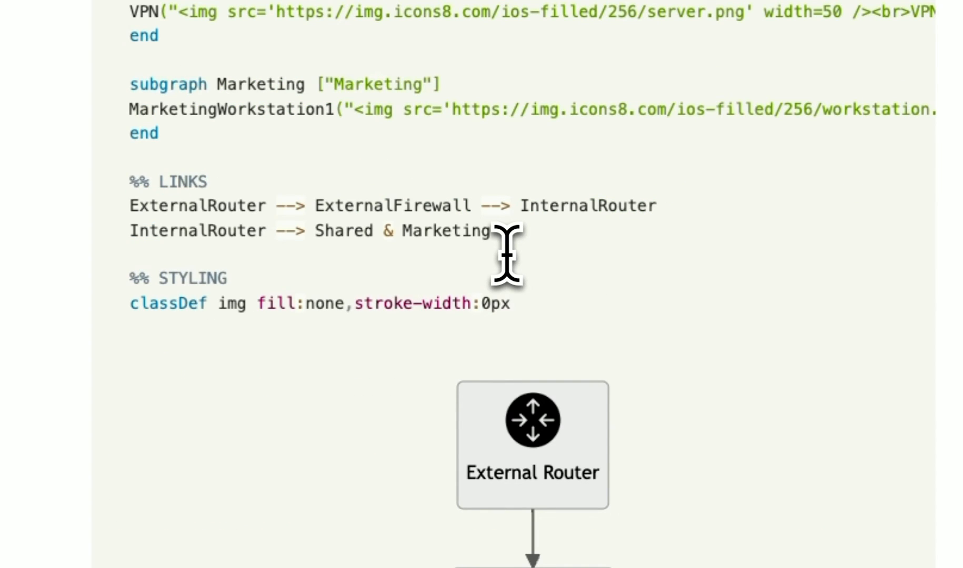
type(";")
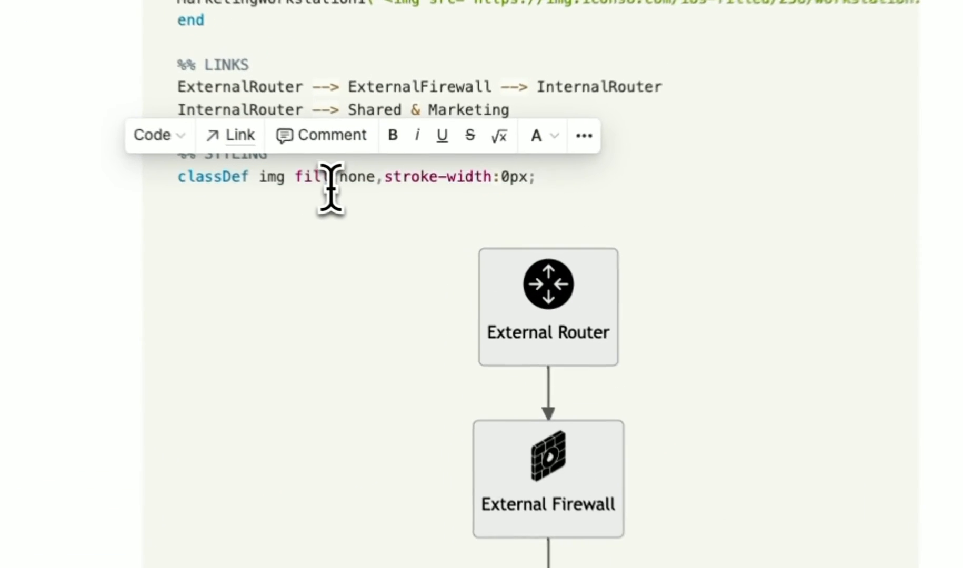
left_click_drag(279, 177, 552, 177)
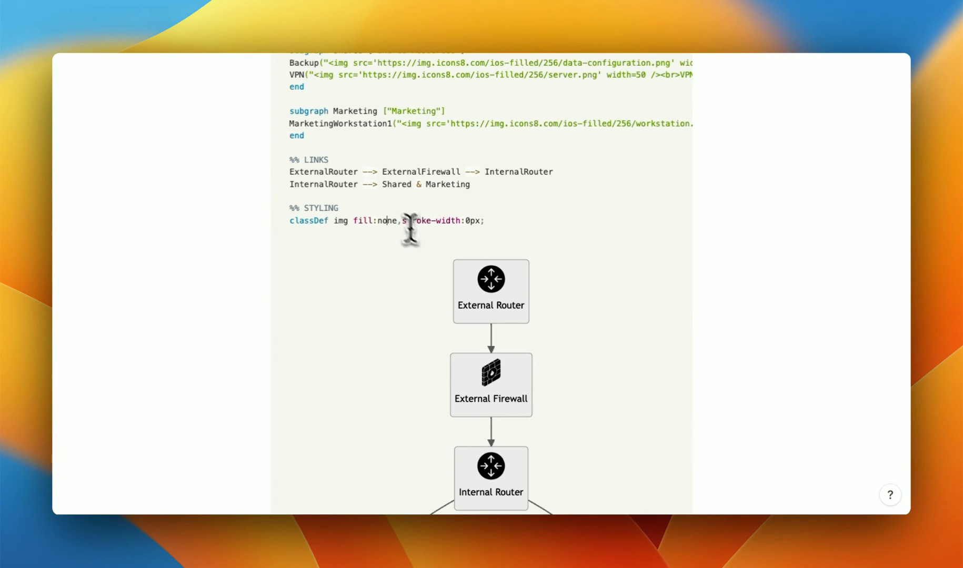
mouse_move(421, 234)
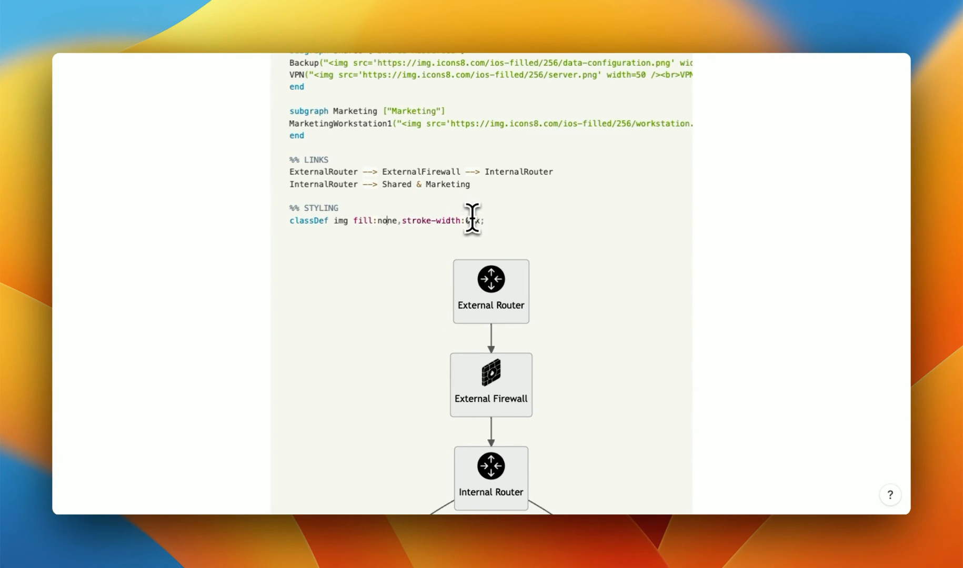
scroll("down", 3)
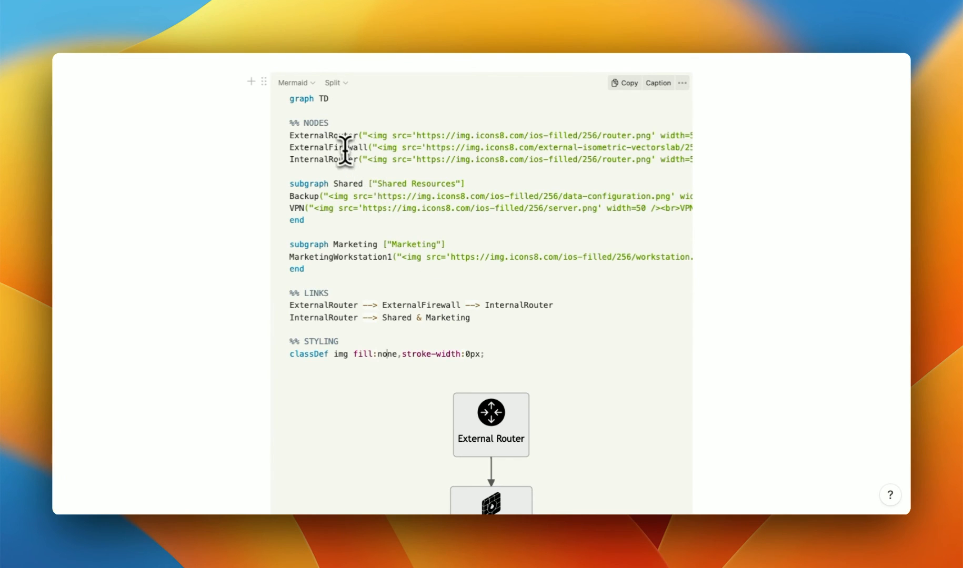
mouse_move(330, 301)
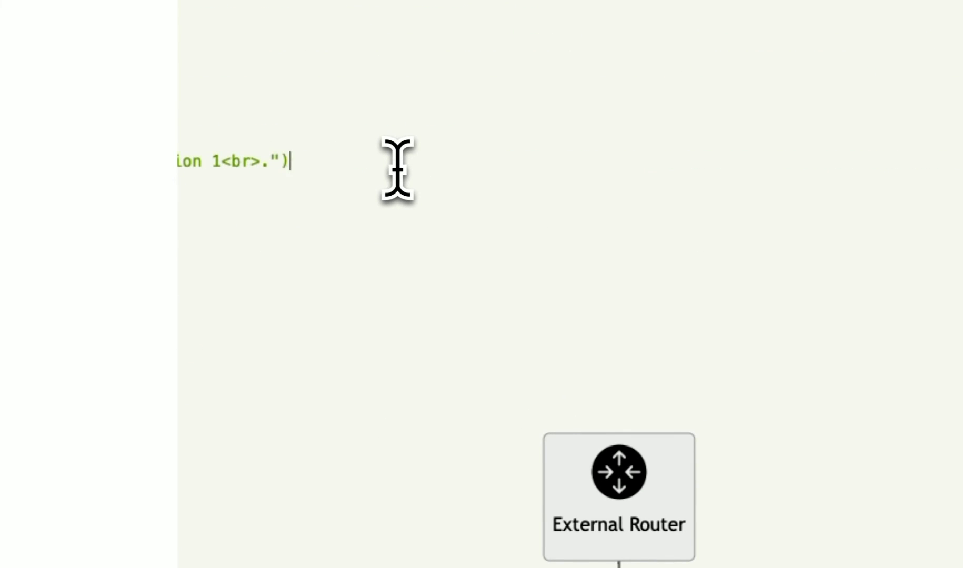
Append :::img to the node definitions in the Mermaid code
type(":::img")
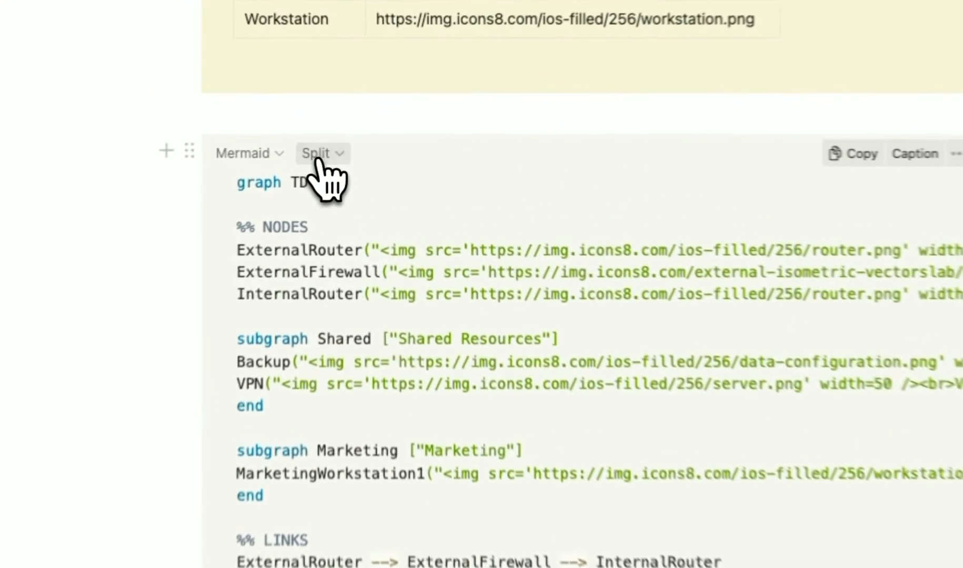
Switch the Mermaid block's display from Split to Preview
left_click(316, 154)
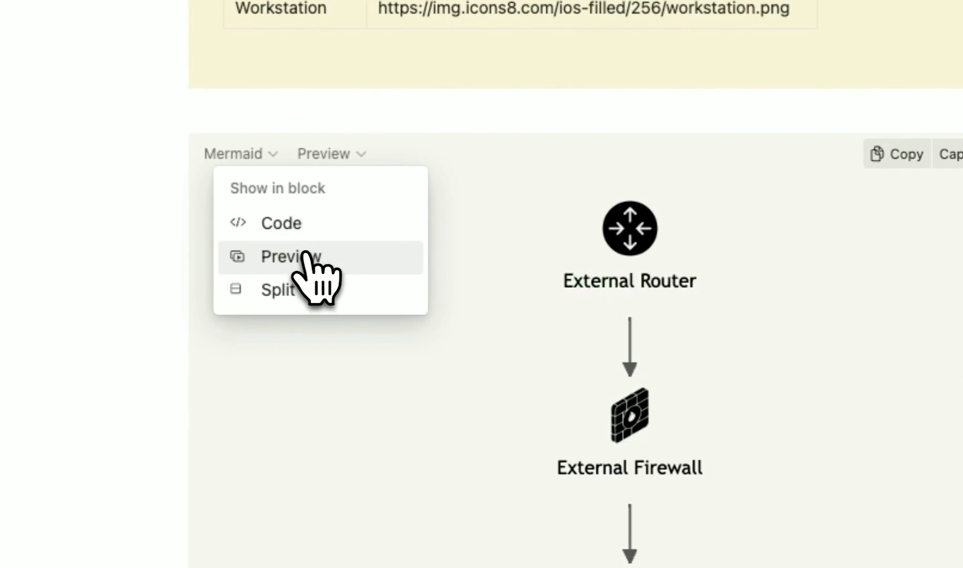
left_click(291, 256)
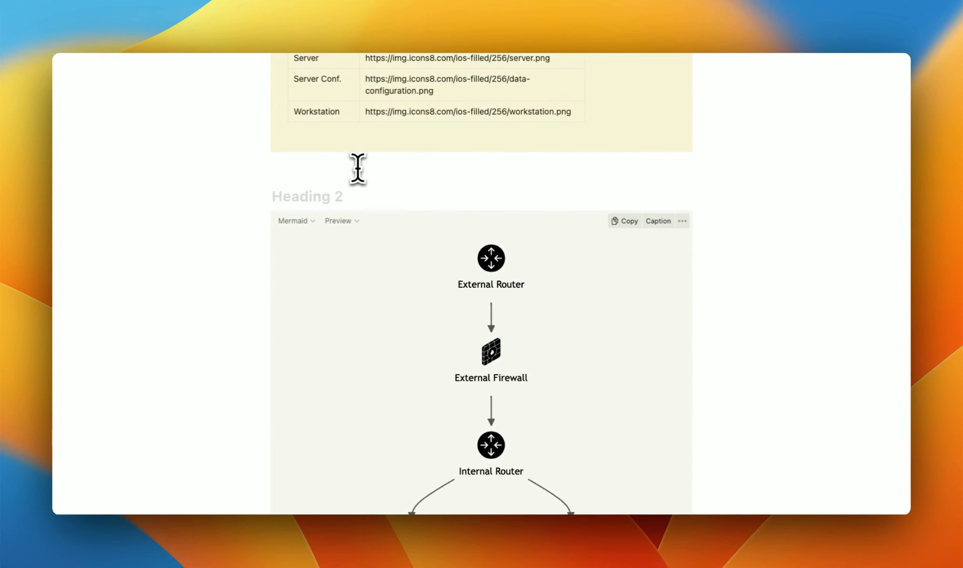
Type 'Network Diagram' into the heading and scroll down through the rendered diagram
type("Network Dia")
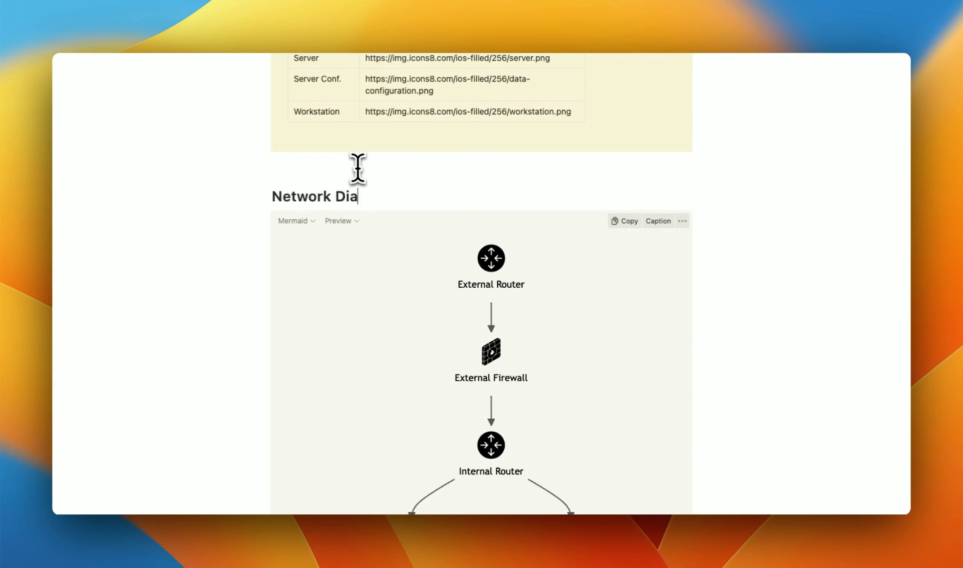
scroll("down", 3)
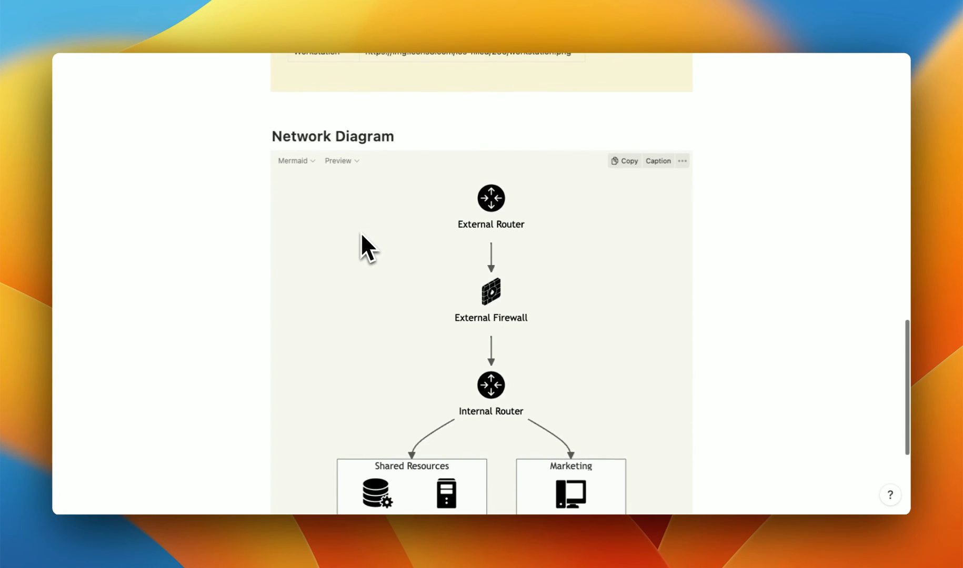
mouse_move(497, 217)
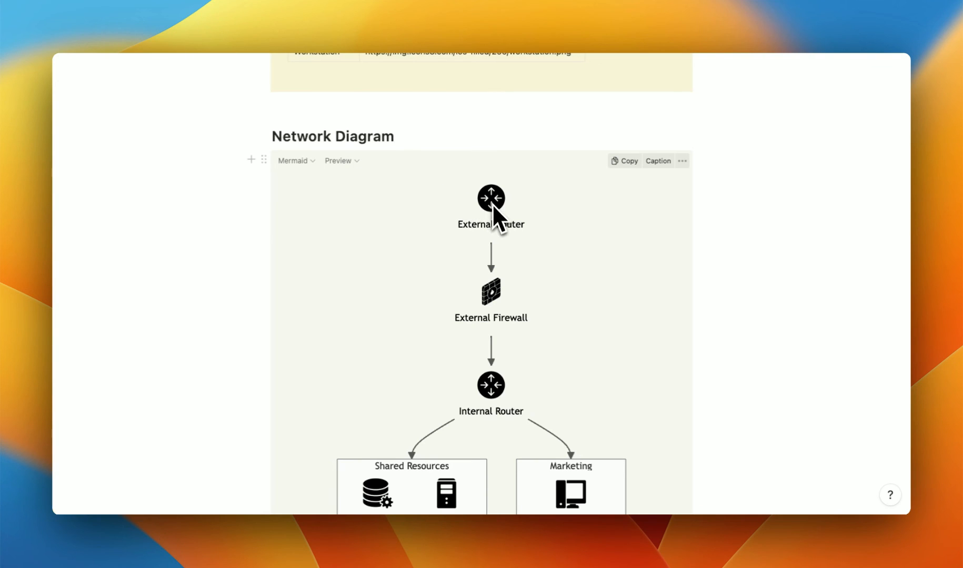
scroll("down", 3)
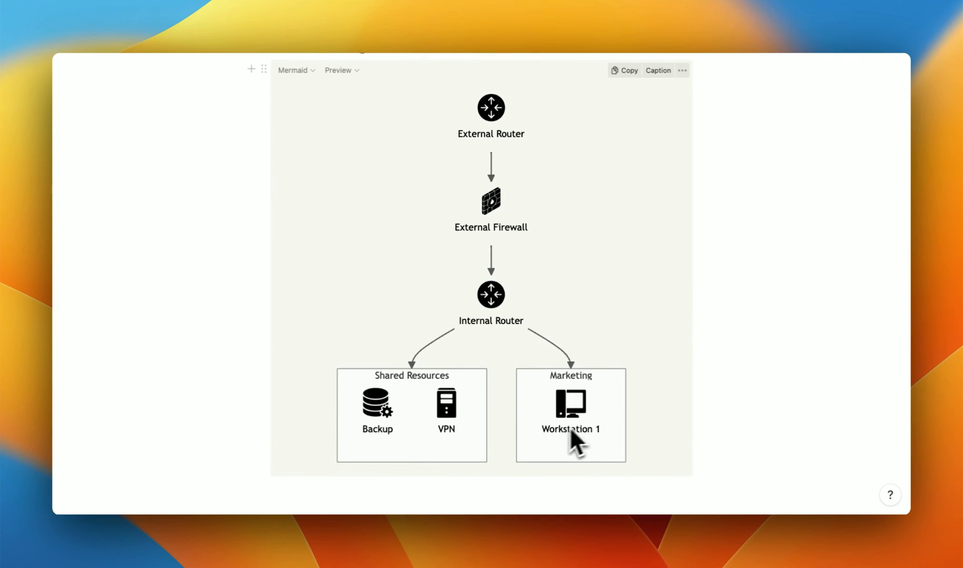
mouse_move(486, 351)
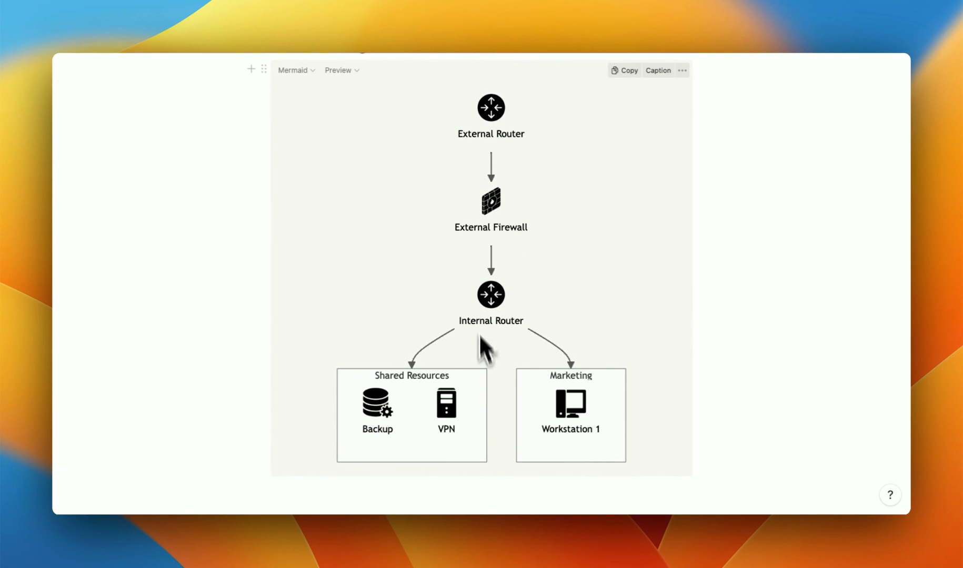